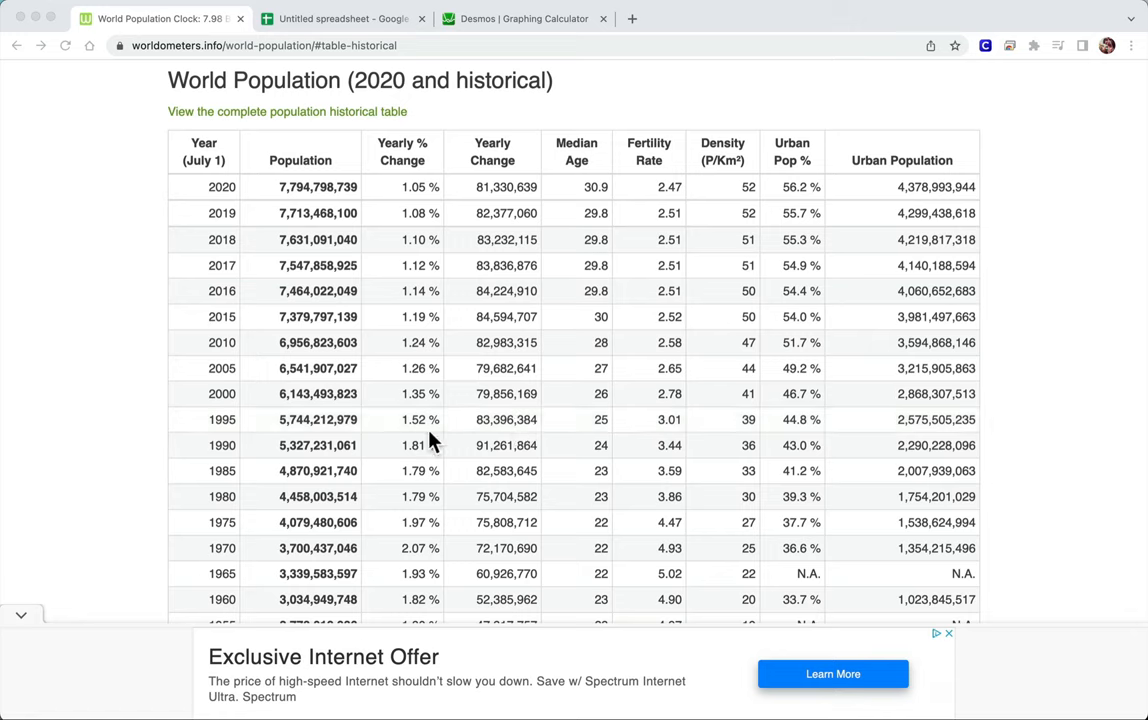
mouse_move(656, 470)
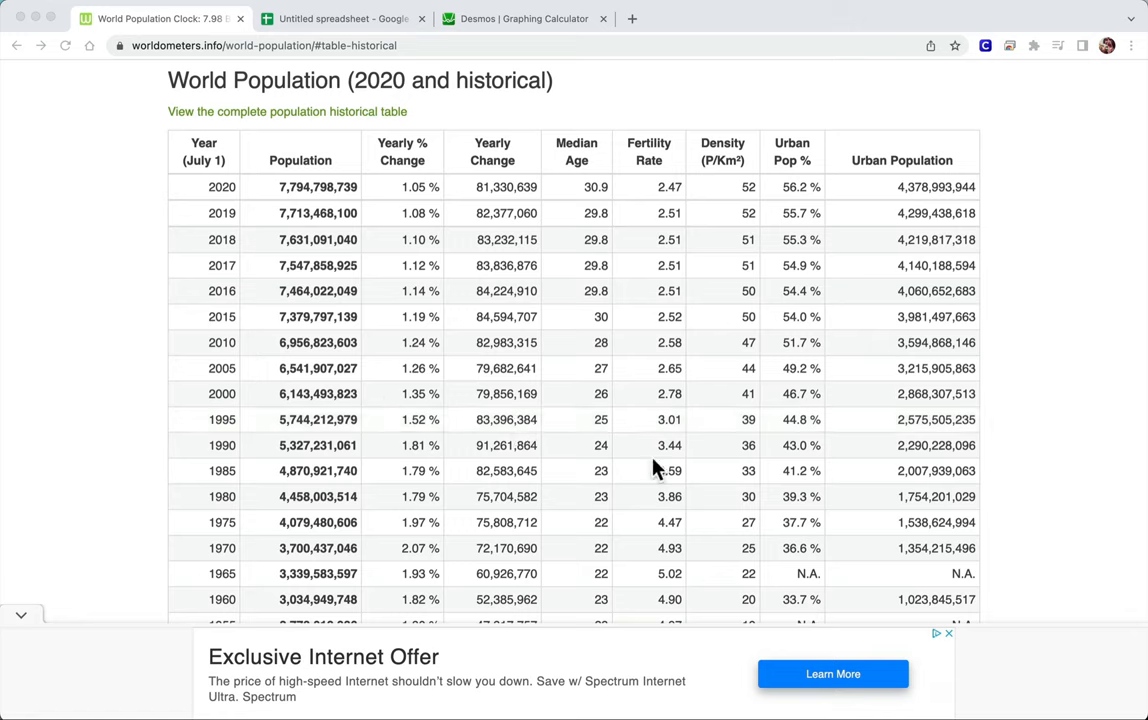
mouse_move(448, 212)
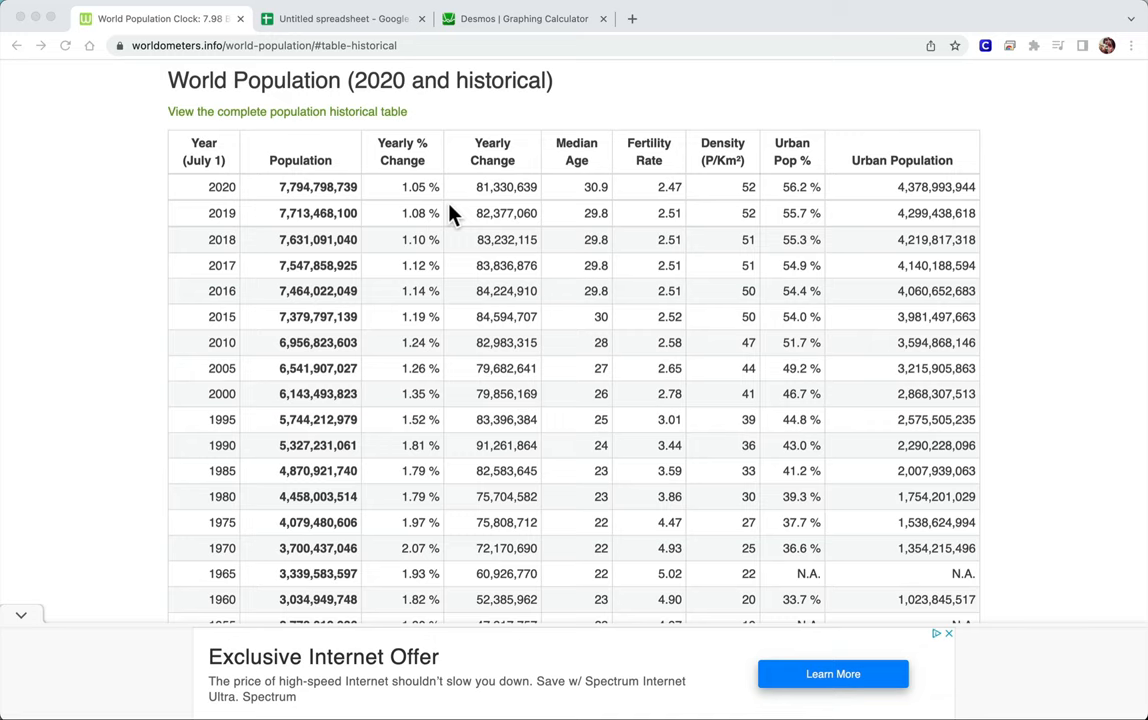
mouse_move(344, 180)
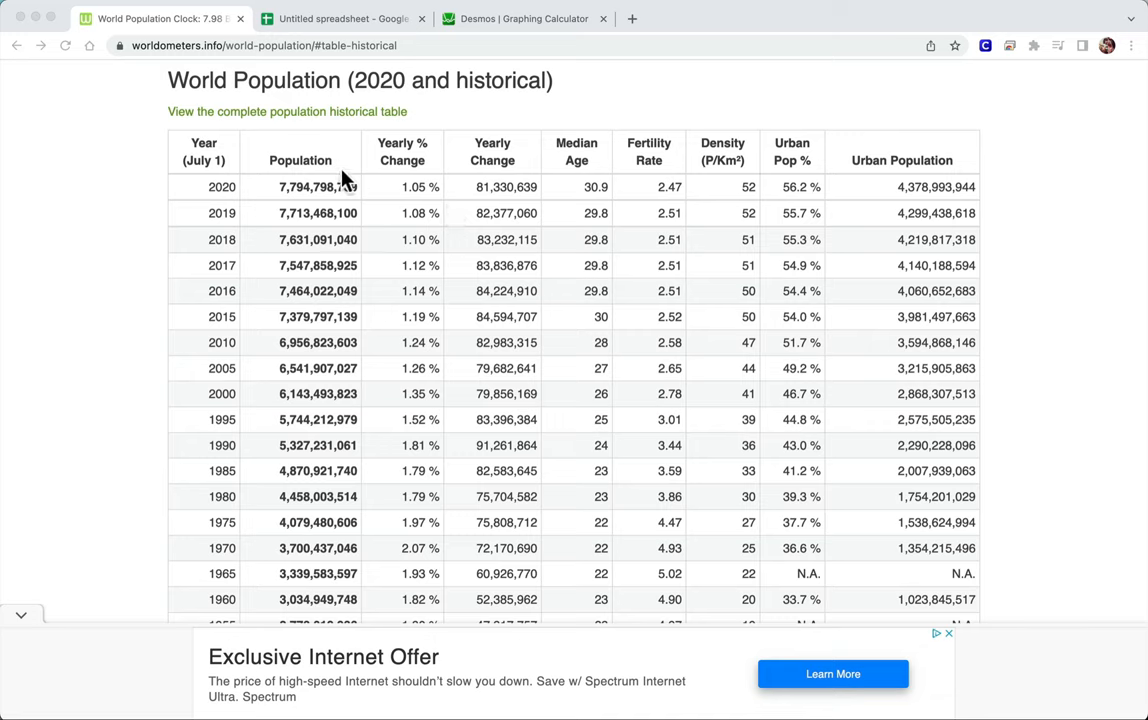
Flip between the Desmos calculator and the worldometers population page in Chrome
click(524, 18)
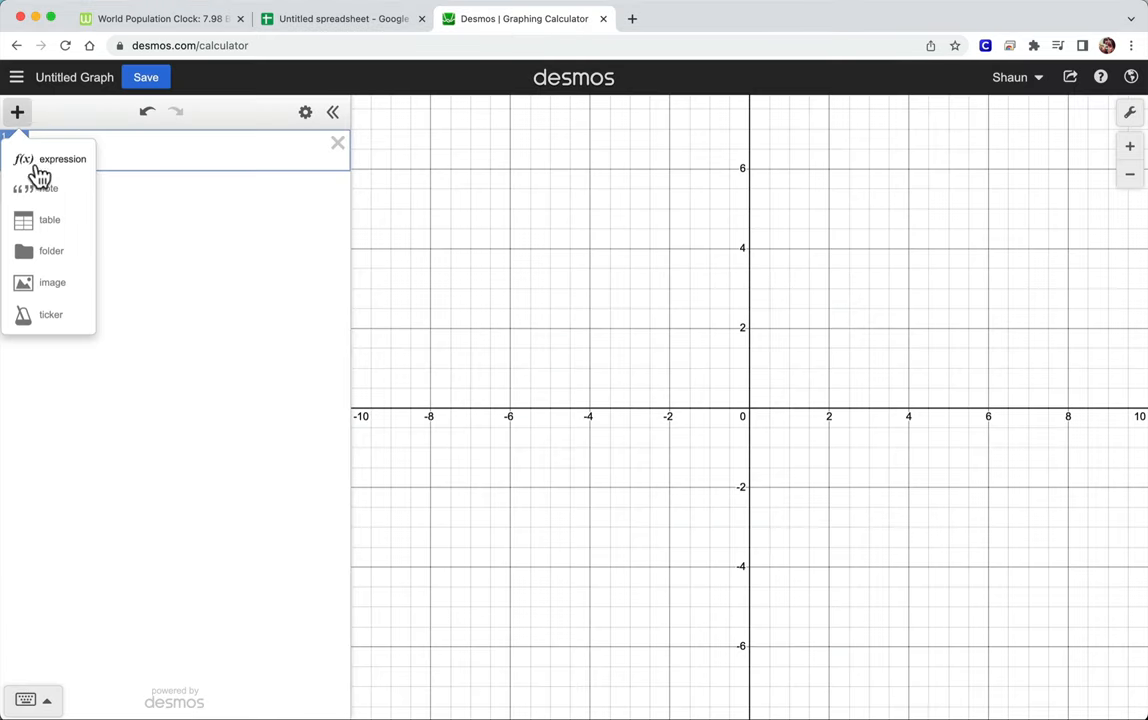
mouse_move(40, 226)
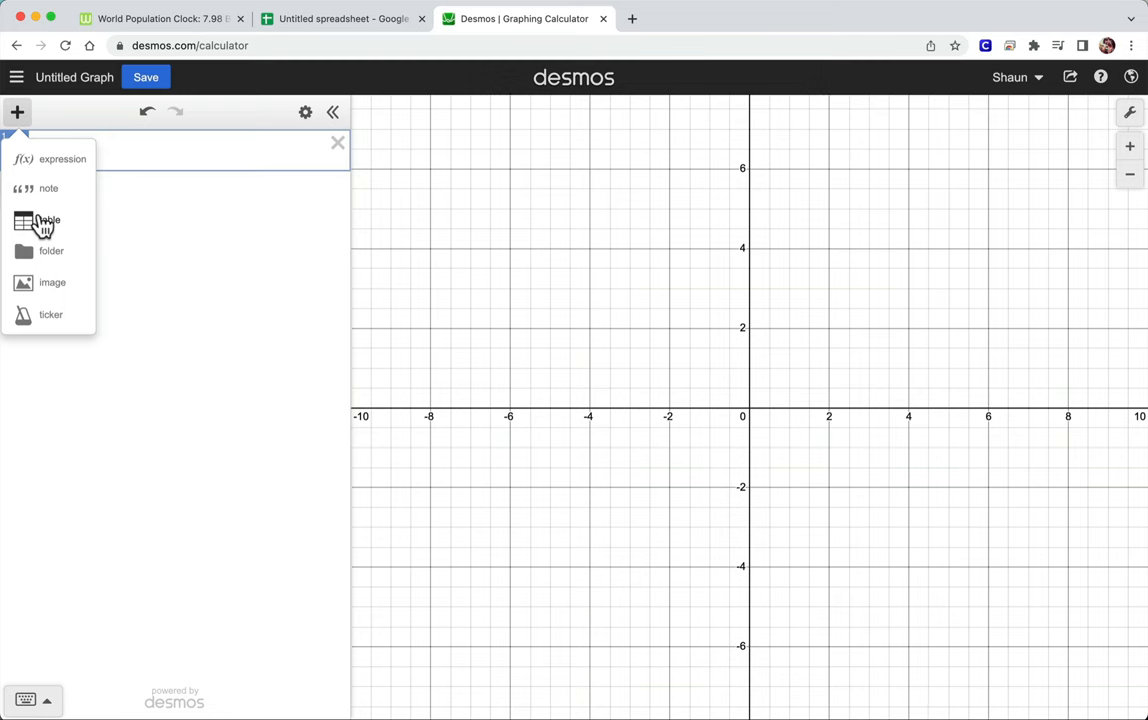
click(160, 18)
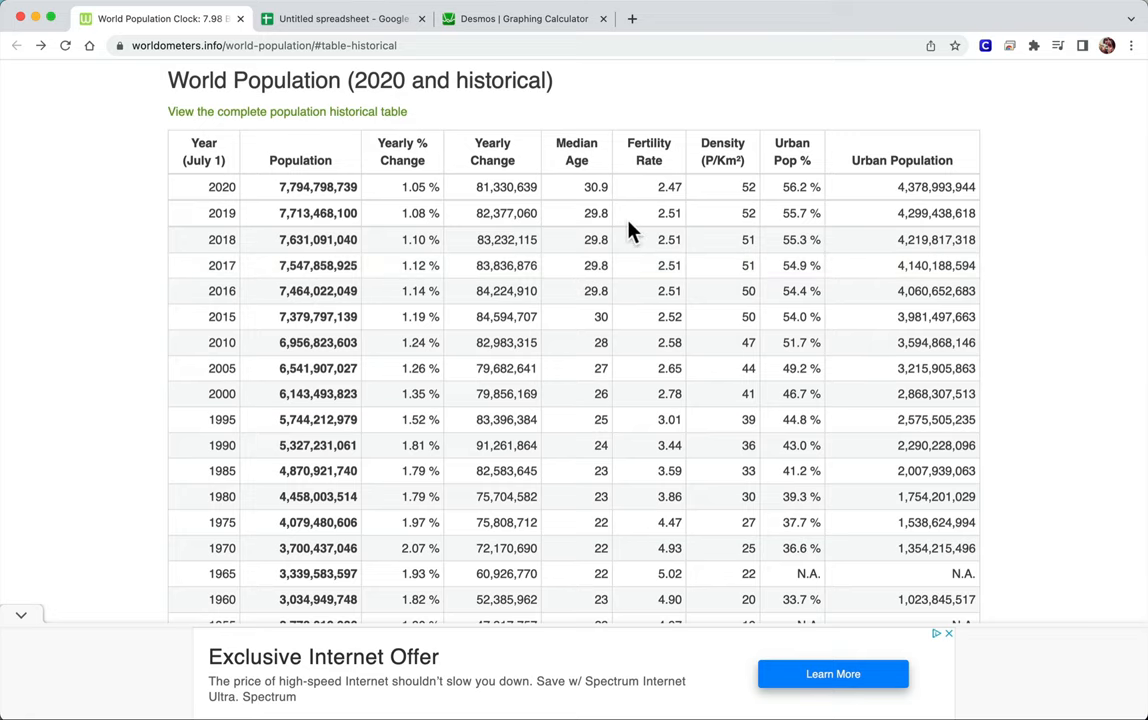
mouse_move(520, 18)
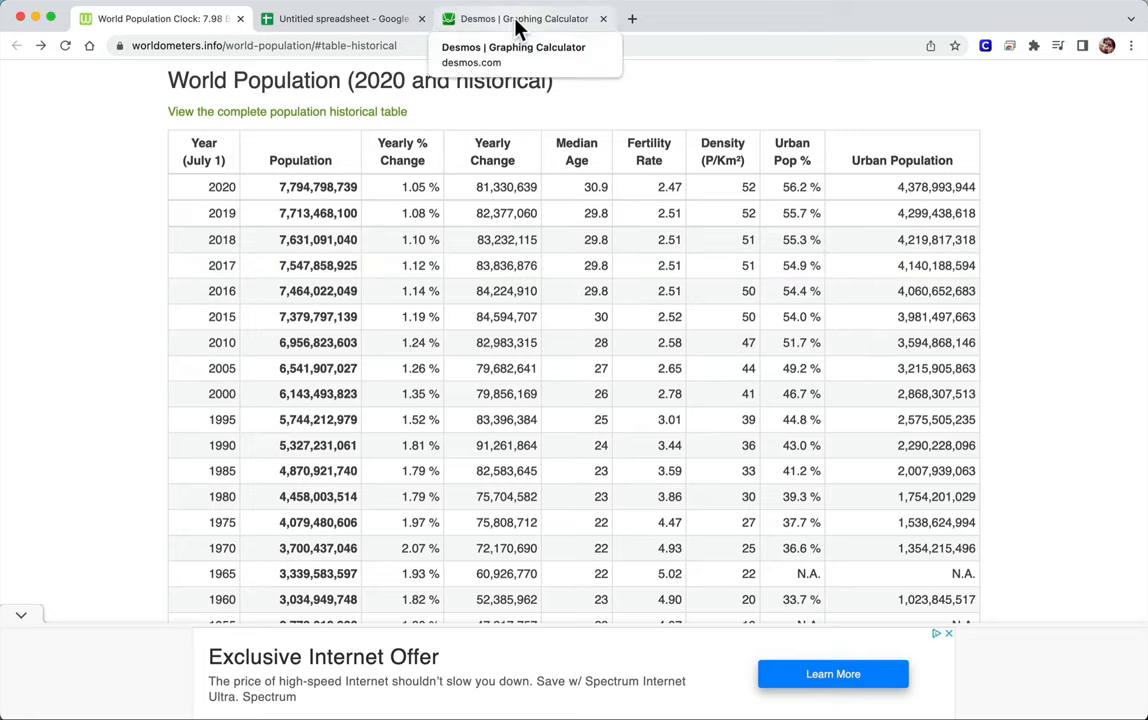
click(520, 18)
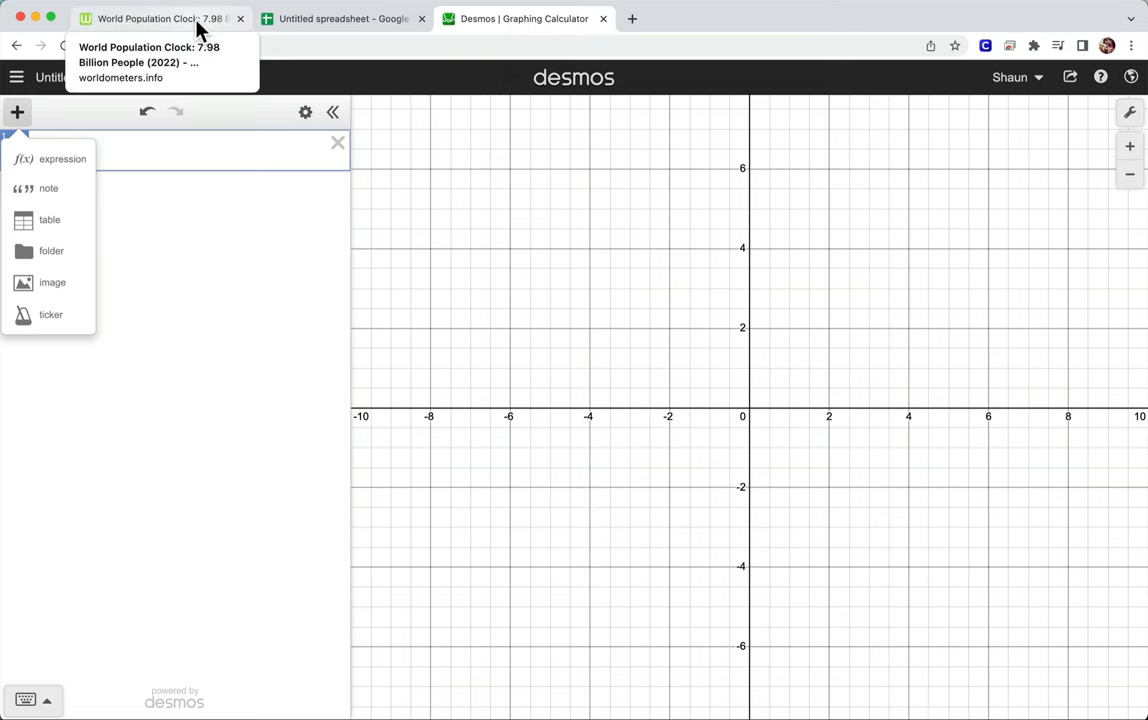
click(156, 18)
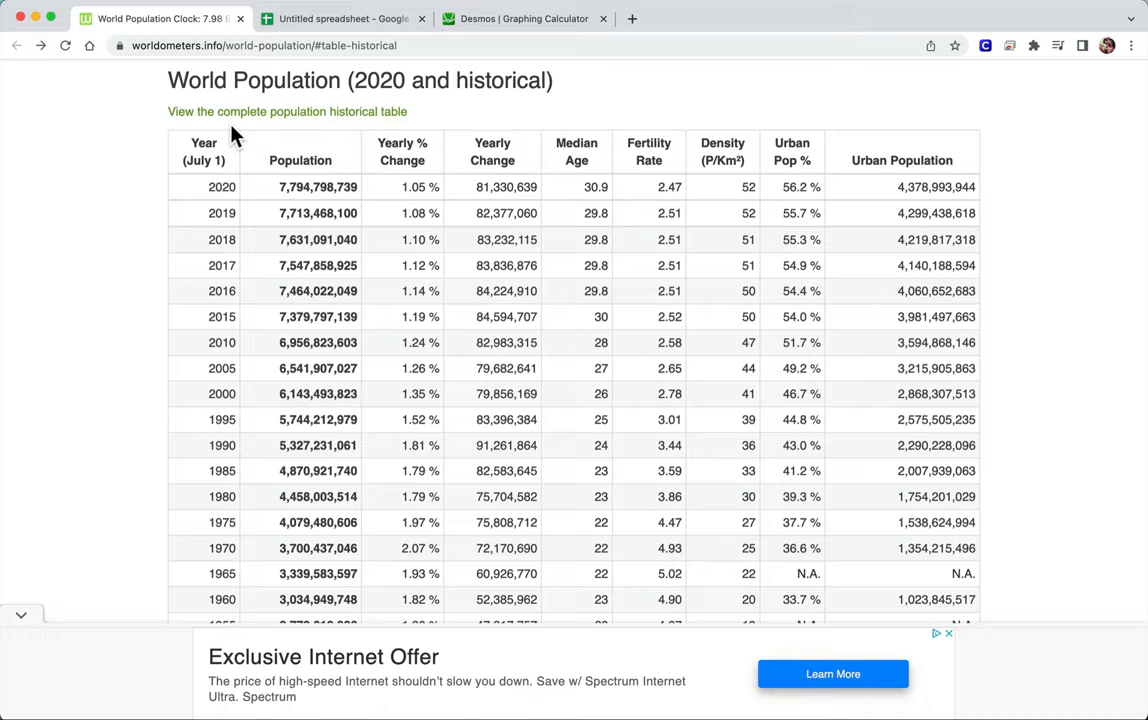
mouse_move(240, 120)
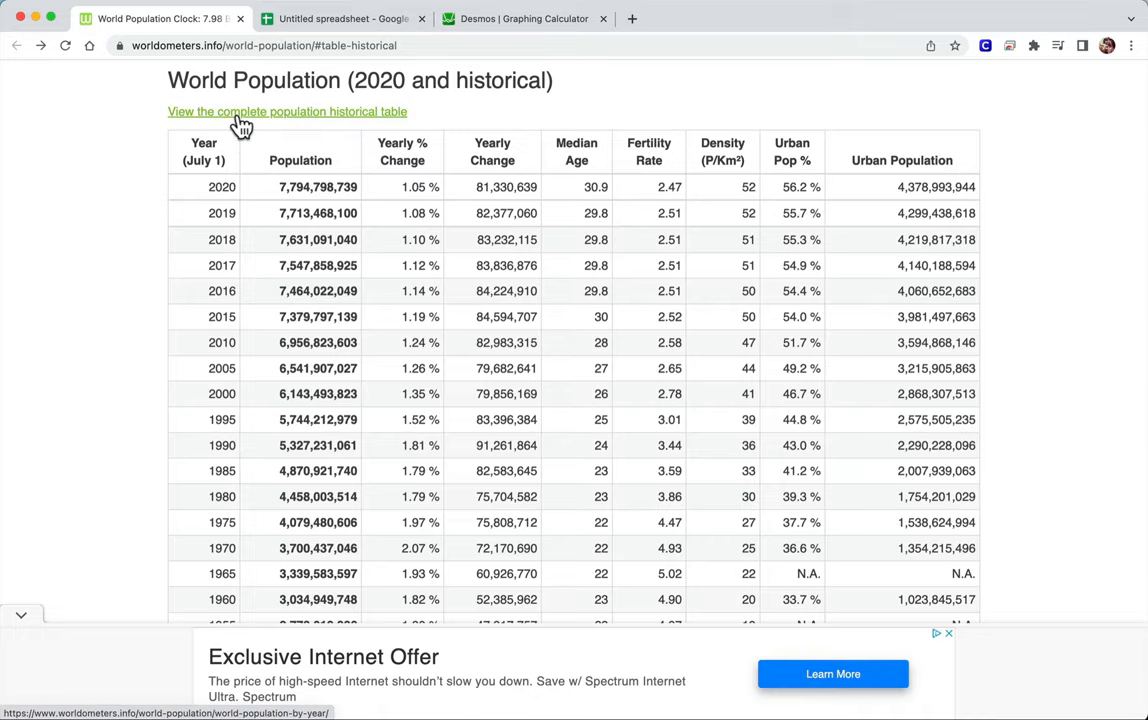
Open the complete year-by-year population table, copy the 2000–2020 rows and switch to the Sheets tab
click(288, 112)
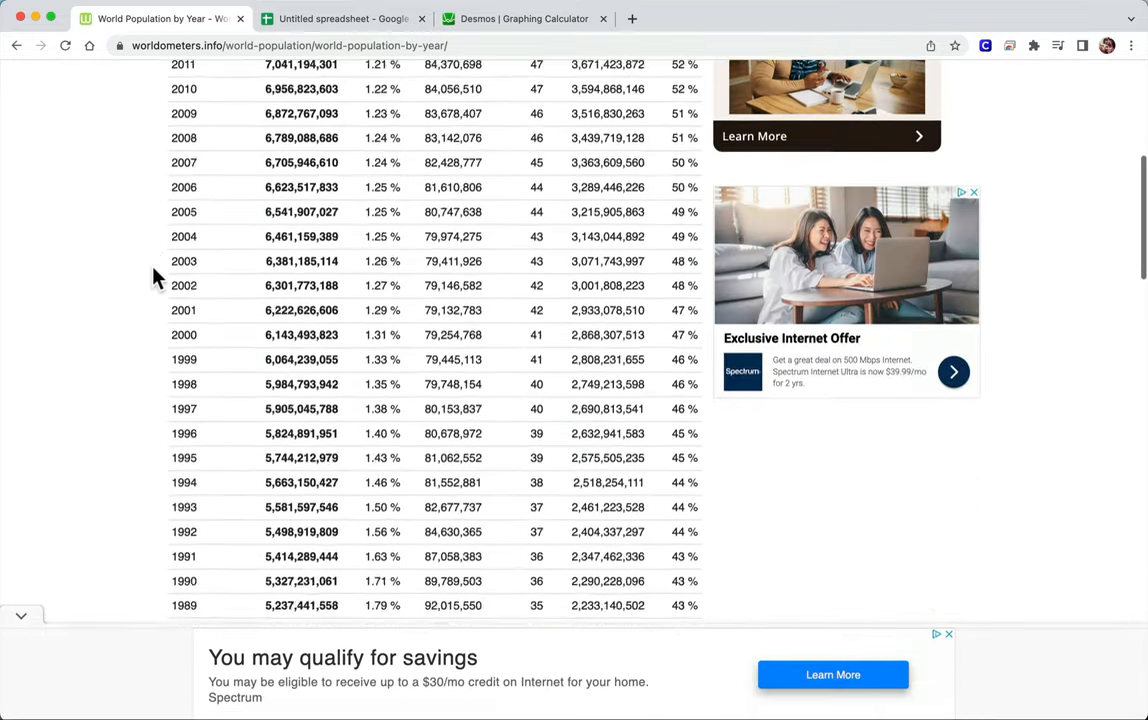
scroll(up, 3)
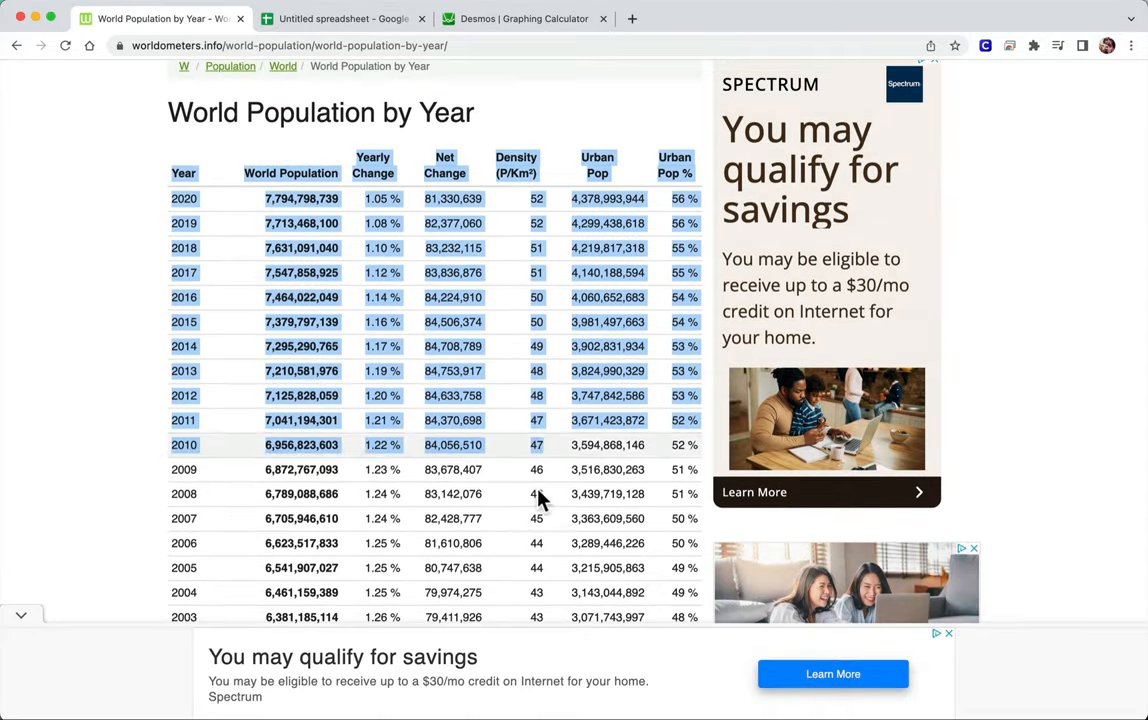
scroll(down, 3)
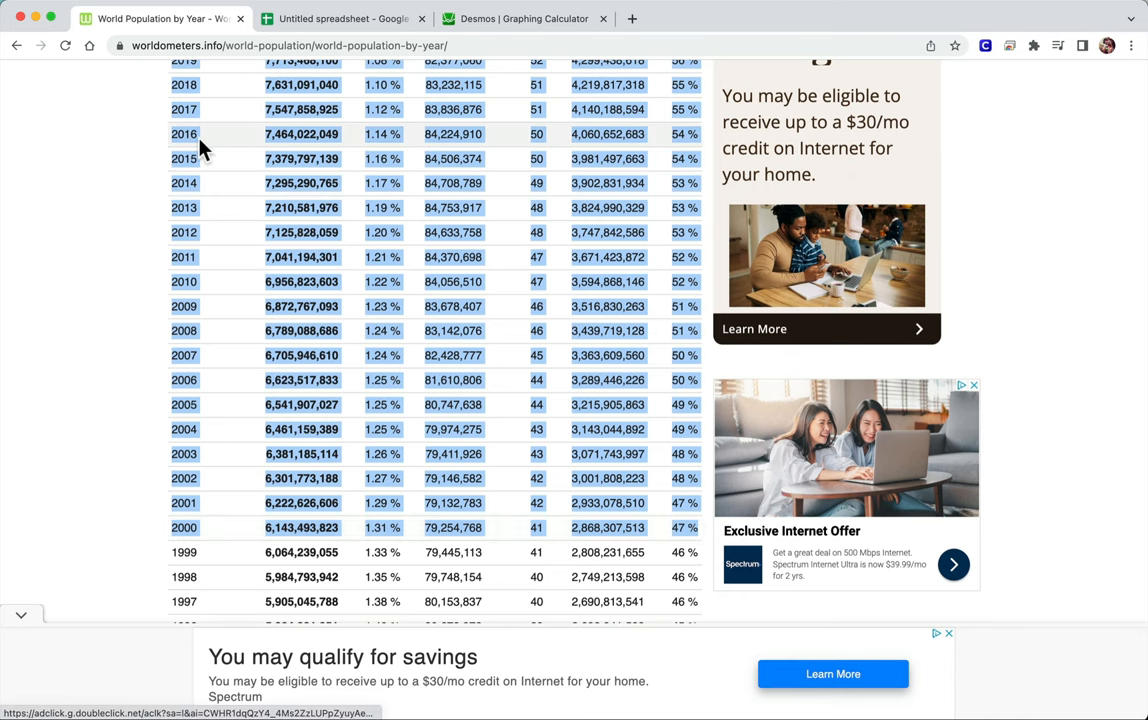
click(340, 18)
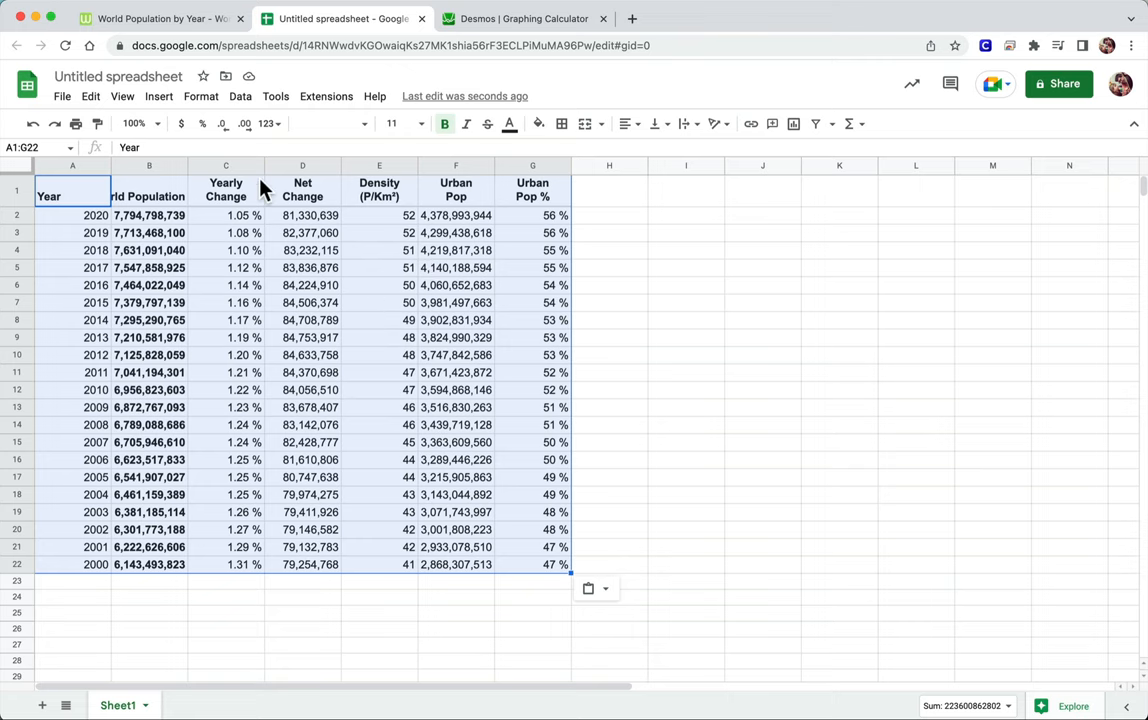
Zoom the sheet to 125% and clear the Yearly Change through Urban Pop % columns, leaving Year and World Population
click(136, 124)
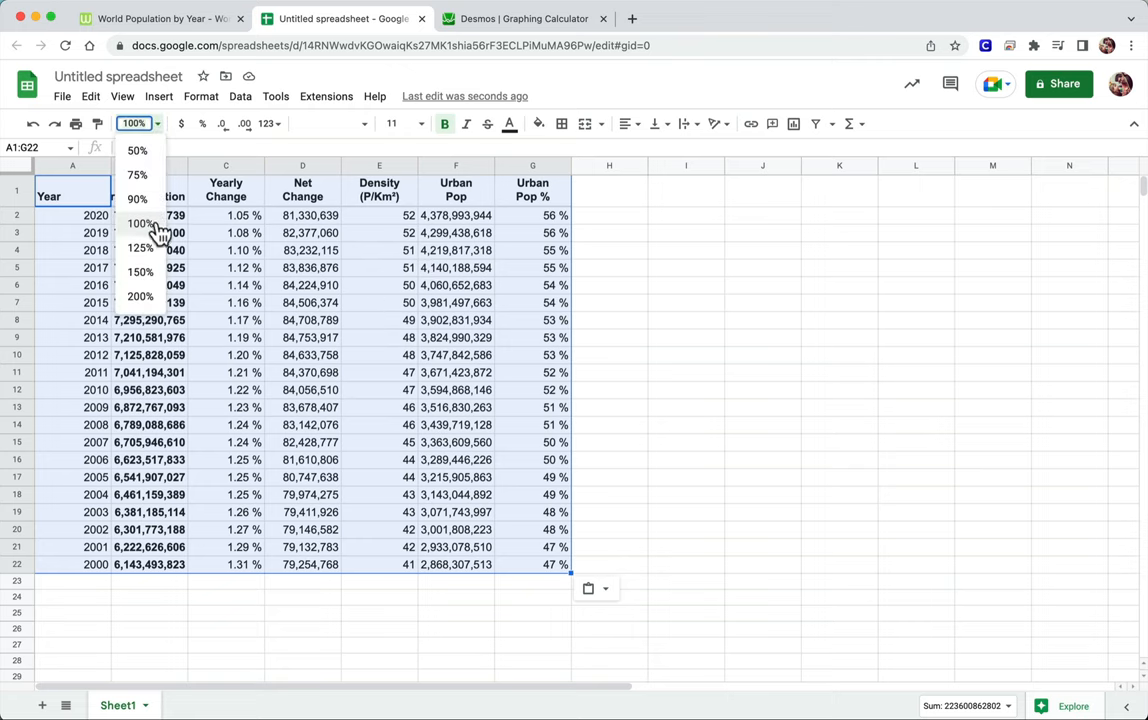
click(136, 248)
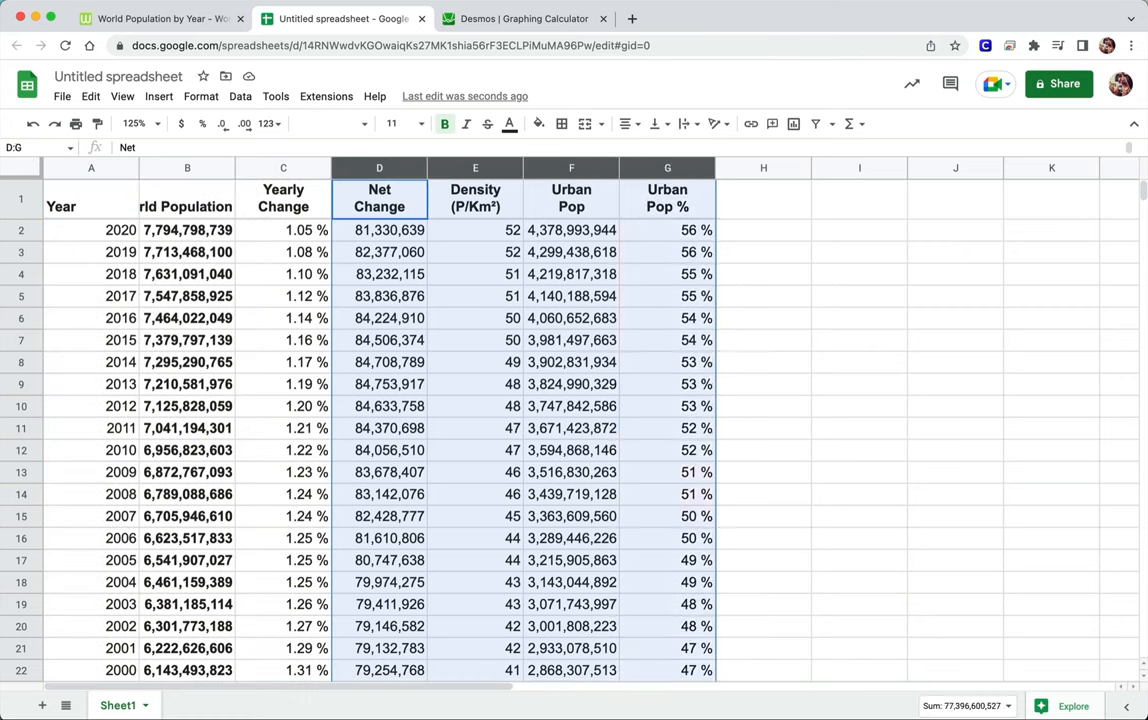
key(Delete)
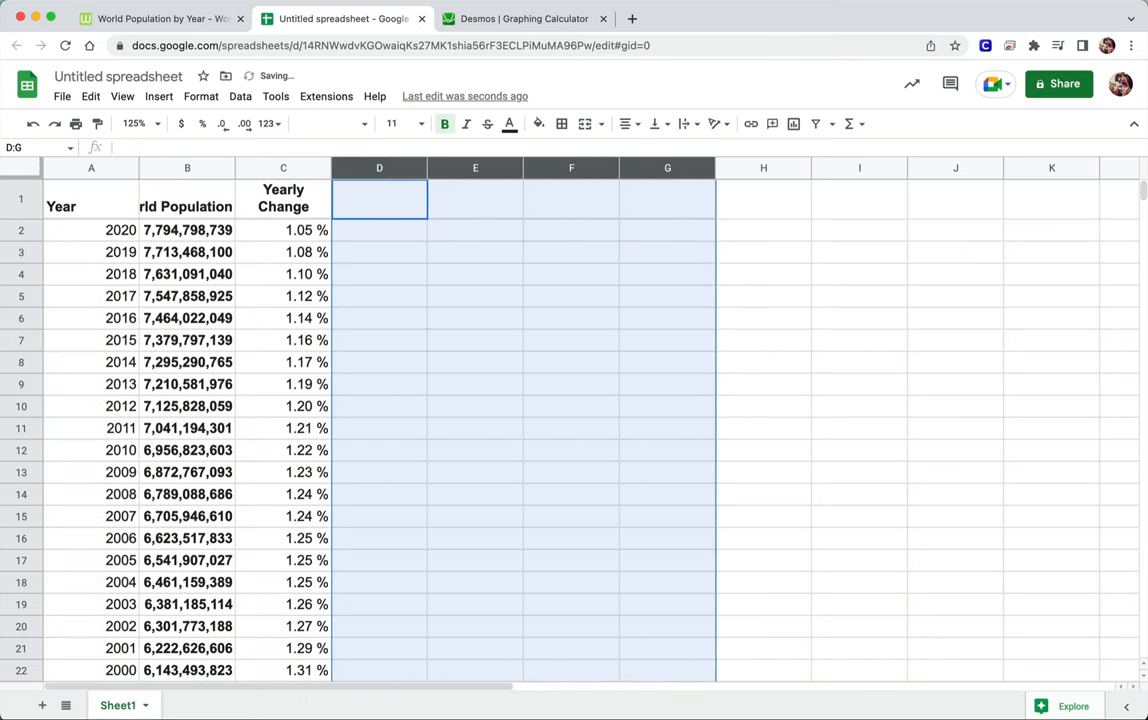
click(284, 168)
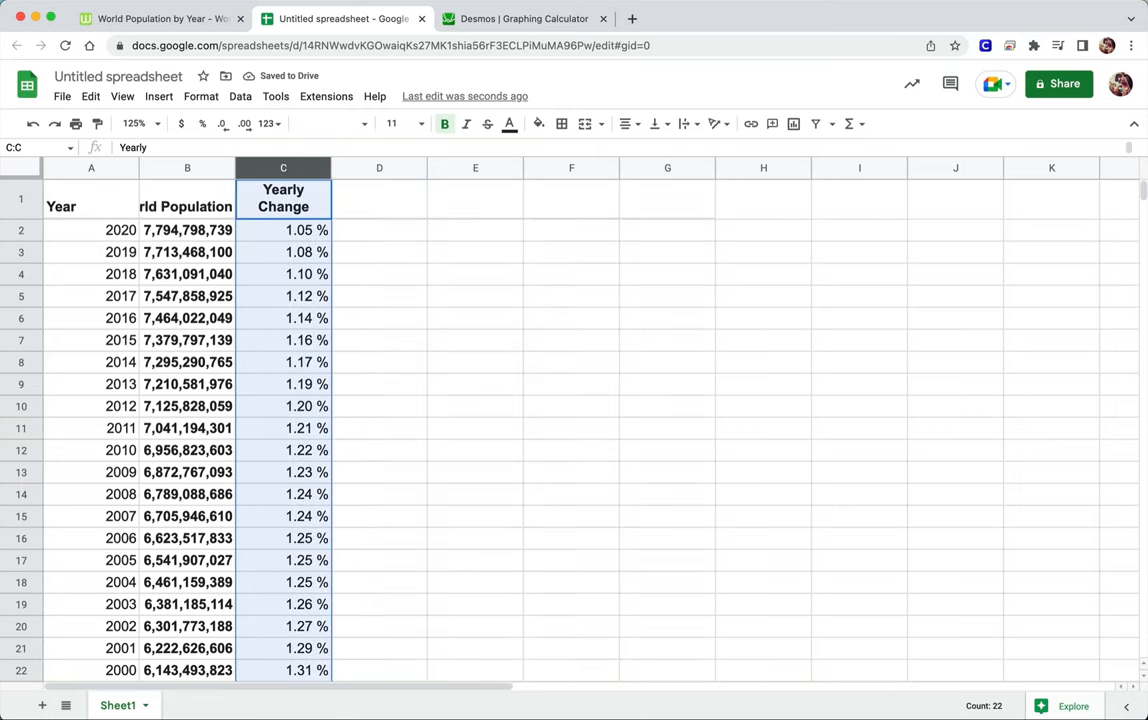
key(Delete)
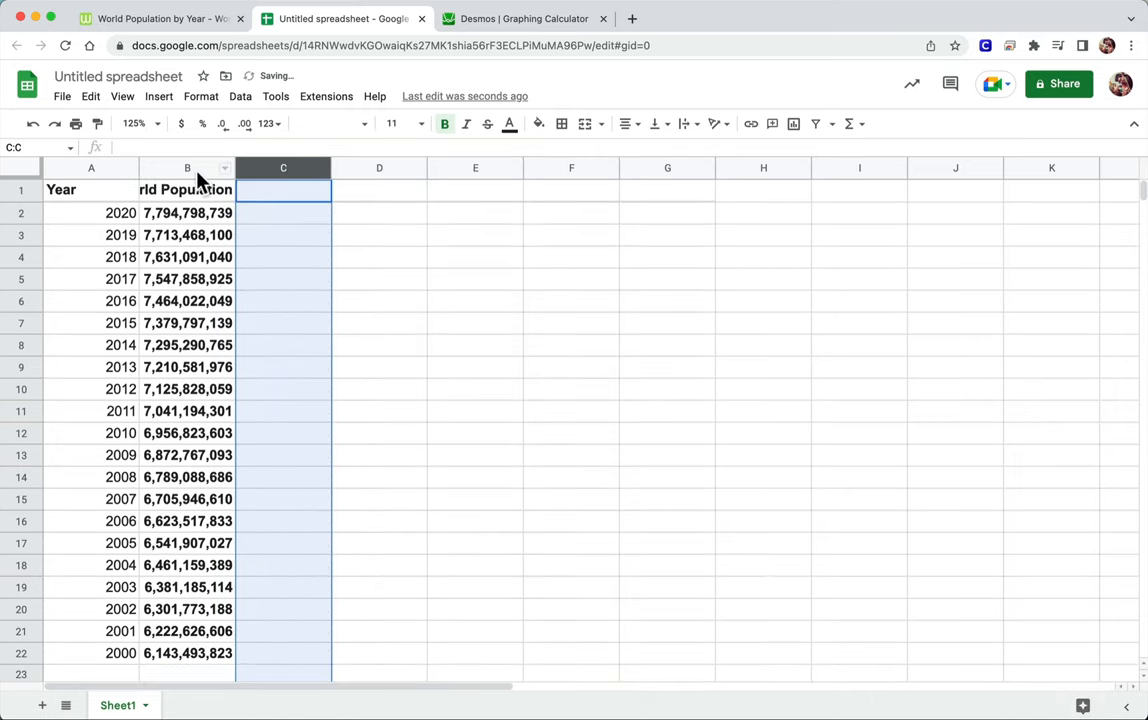
Format the World Population column as plain numbers without separators and wrap the header text
click(188, 168)
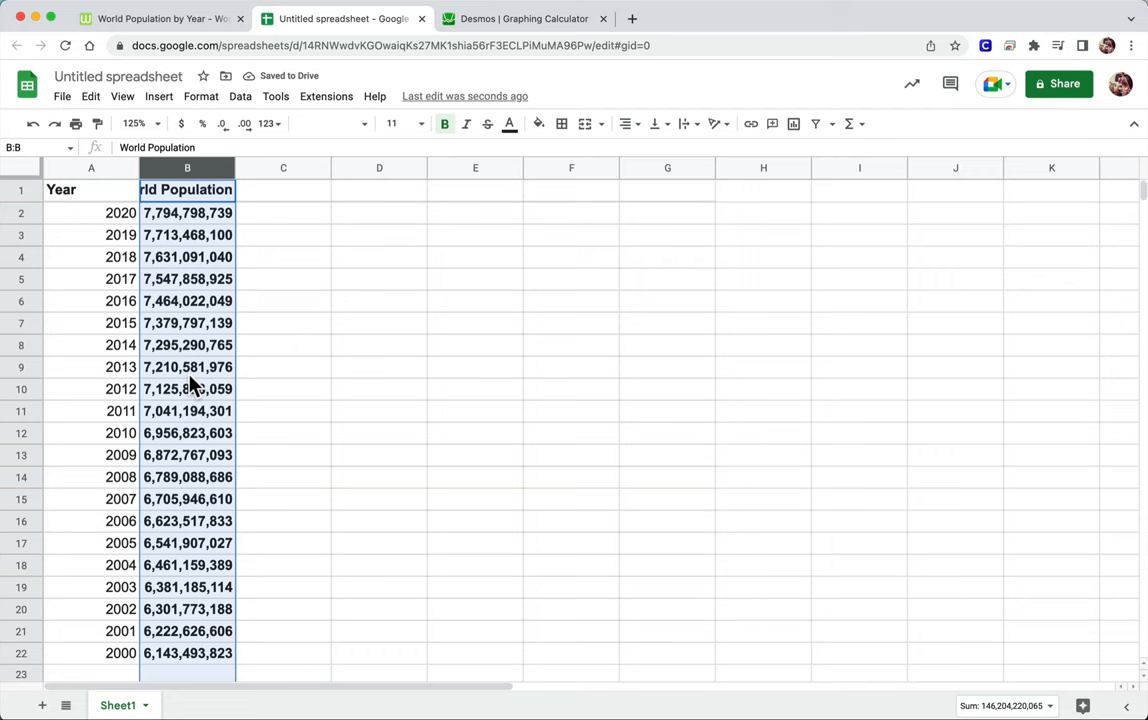
click(200, 96)
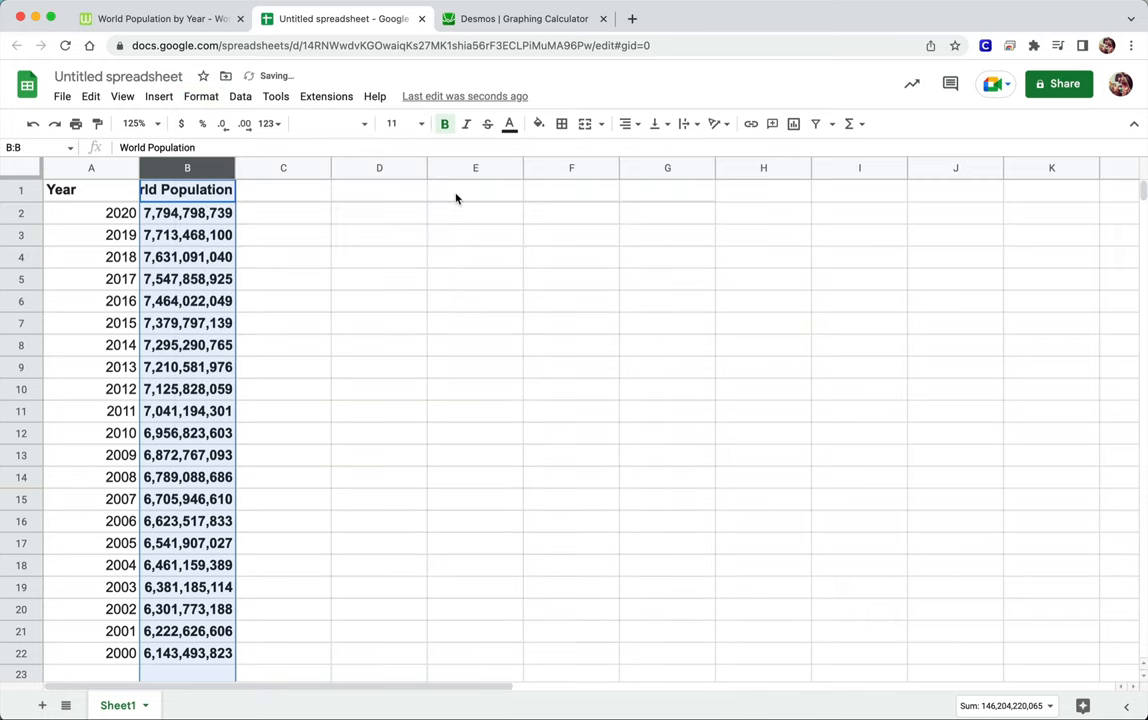
click(200, 96)
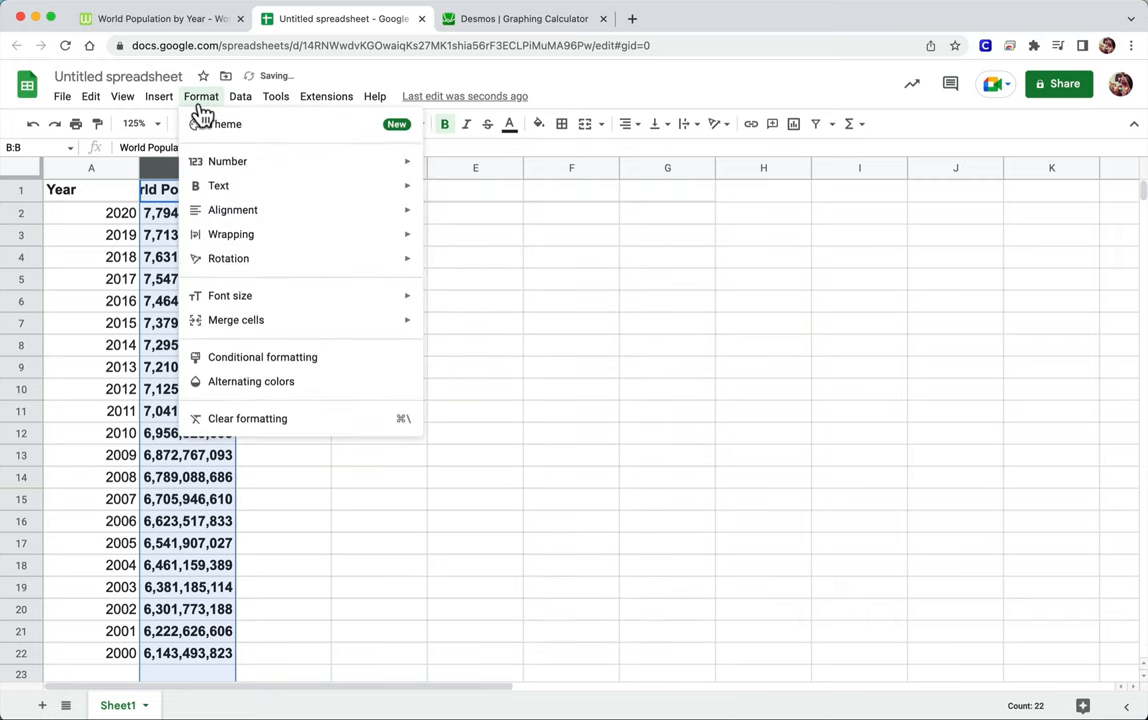
click(228, 160)
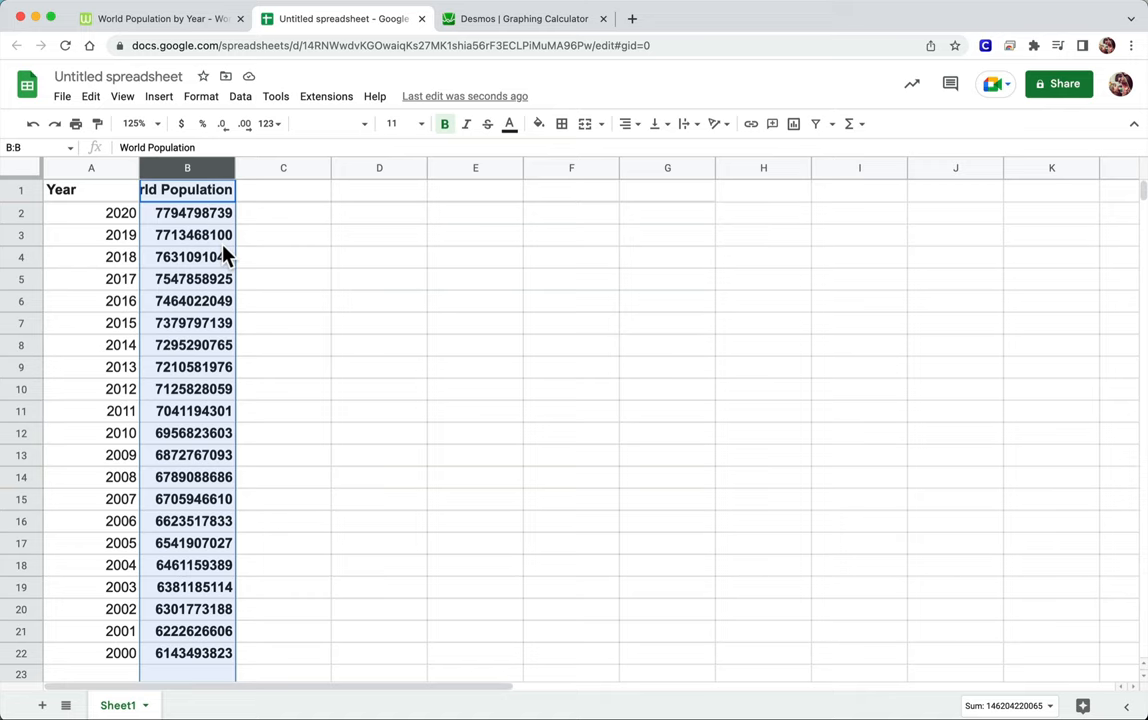
mouse_move(36, 180)
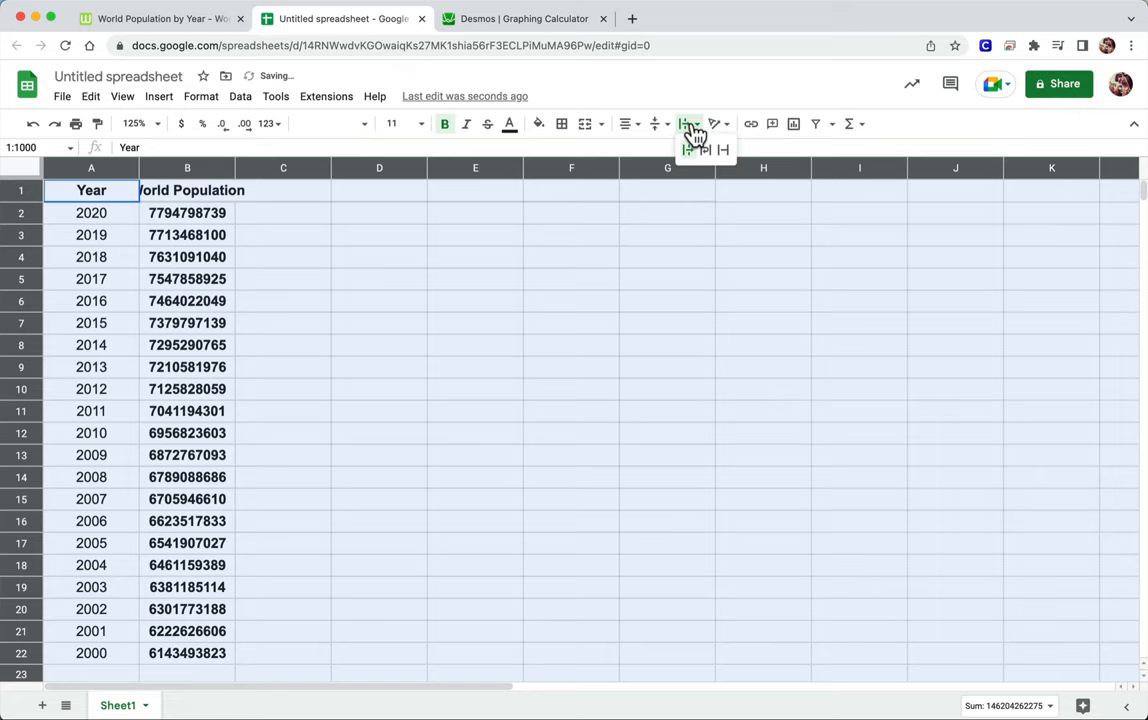
click(688, 124)
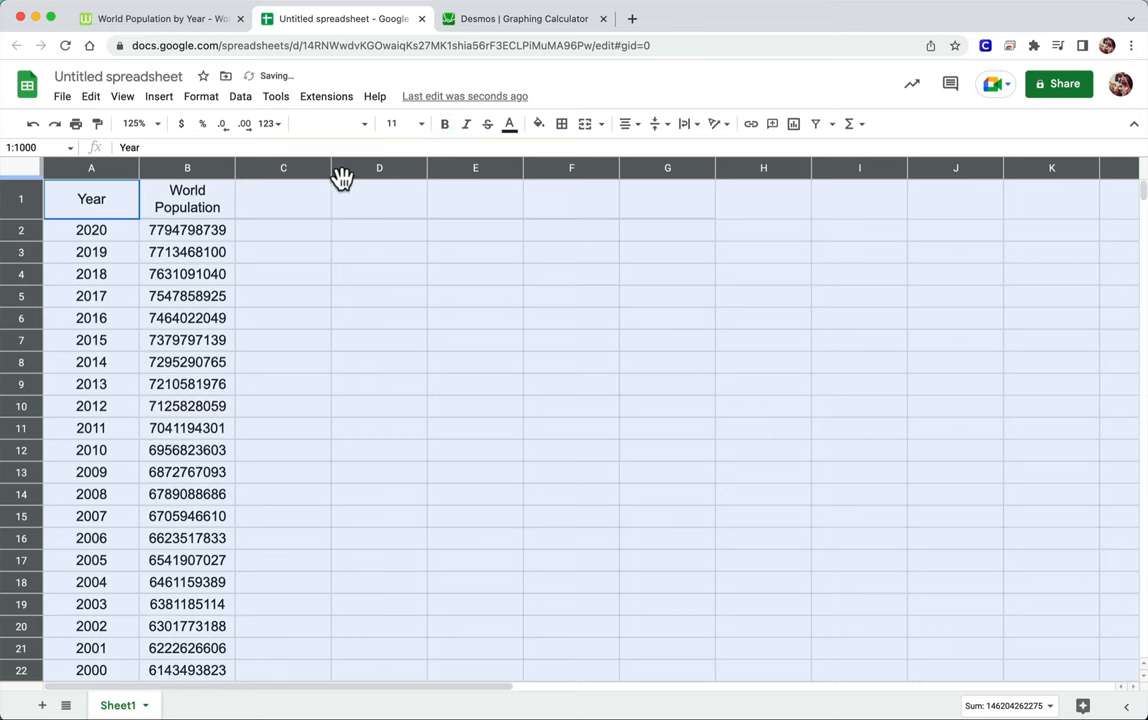
click(284, 252)
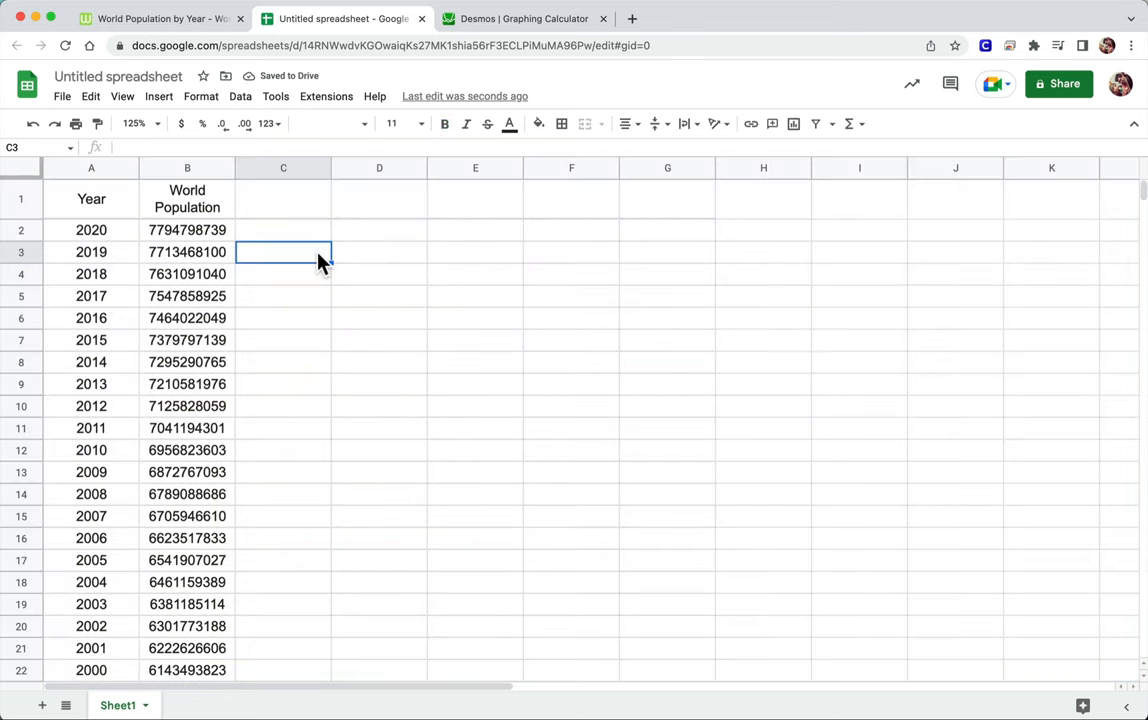
mouse_move(88, 252)
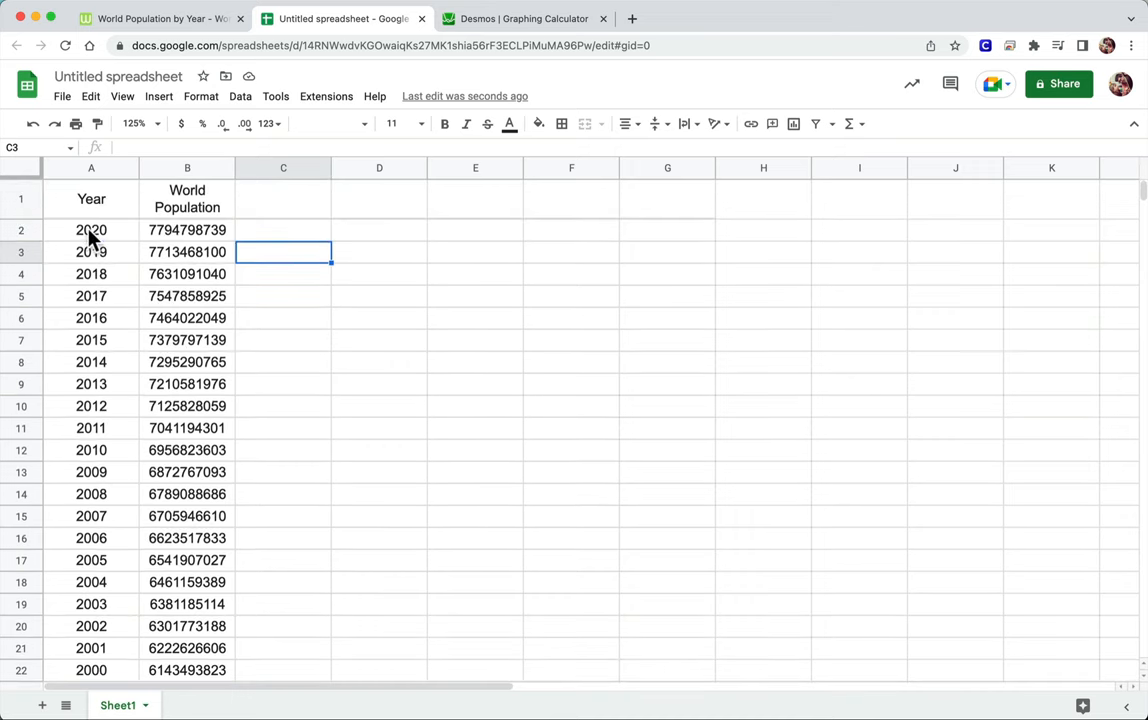
Copy A2:B22, paste it into a new Desmos table to see the 2000–2020 points, then delete that table
drag(92, 230, 188, 670)
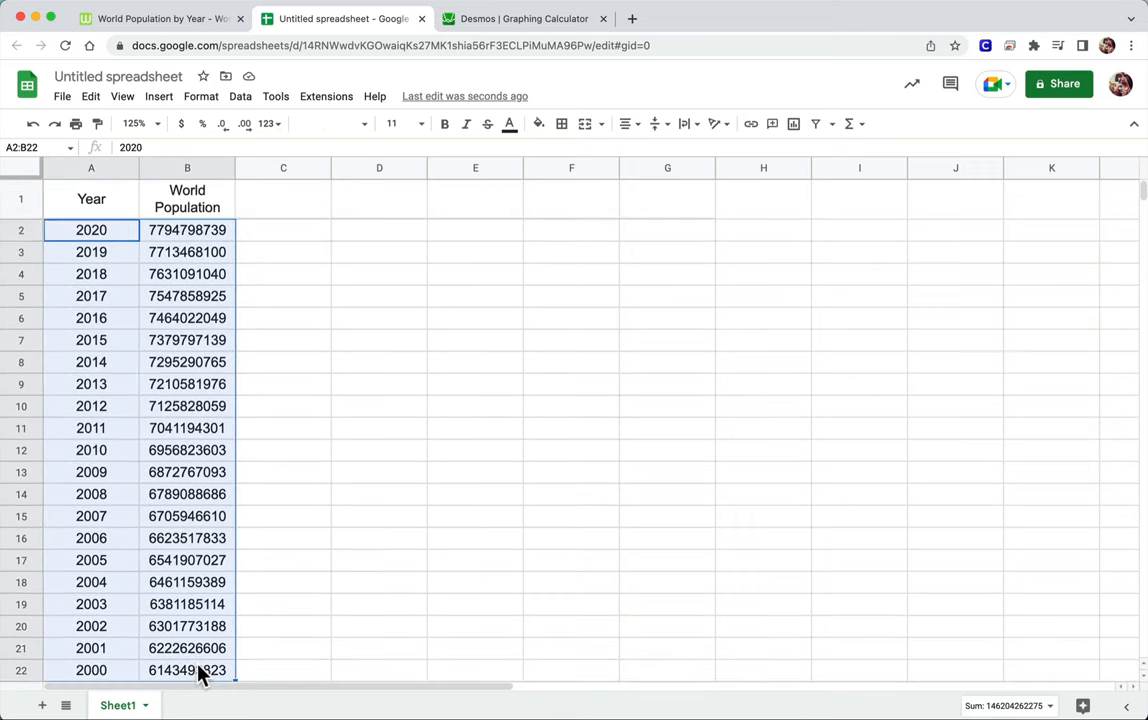
click(524, 18)
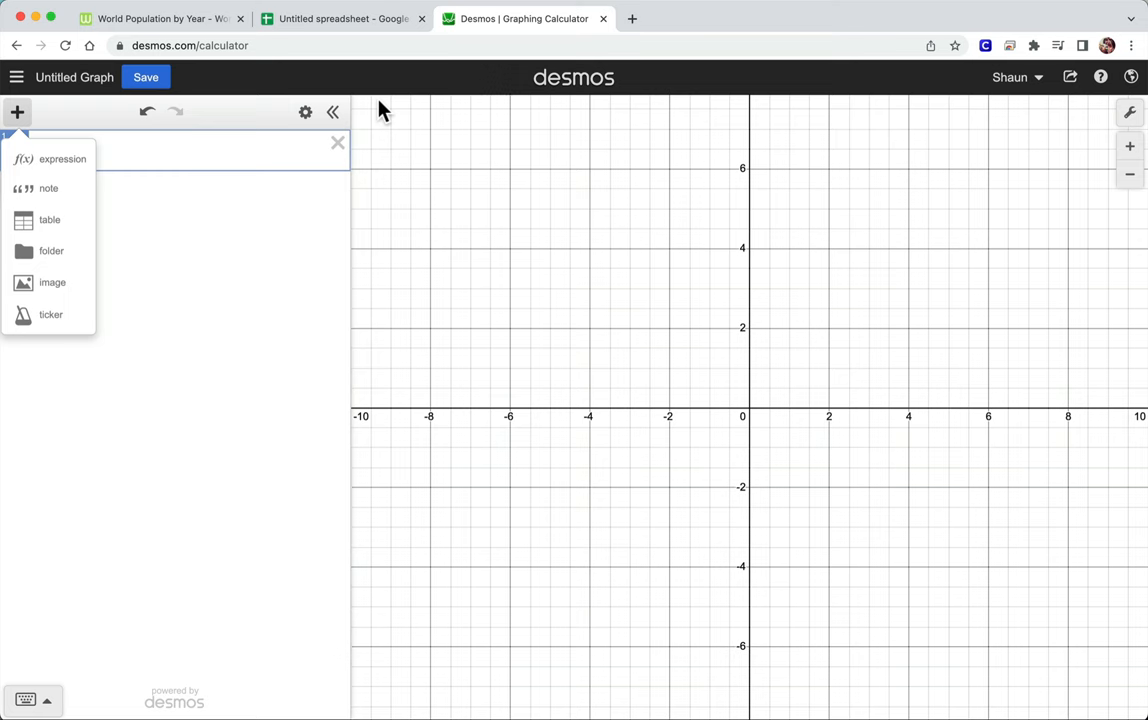
click(50, 218)
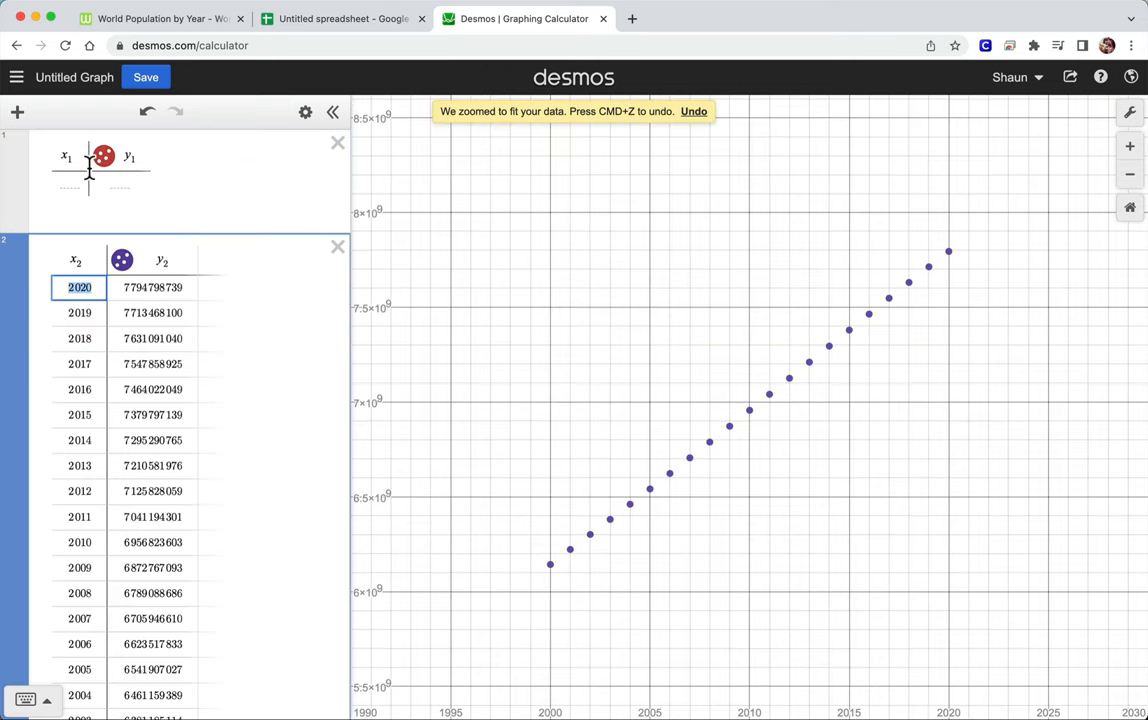
mouse_move(746, 502)
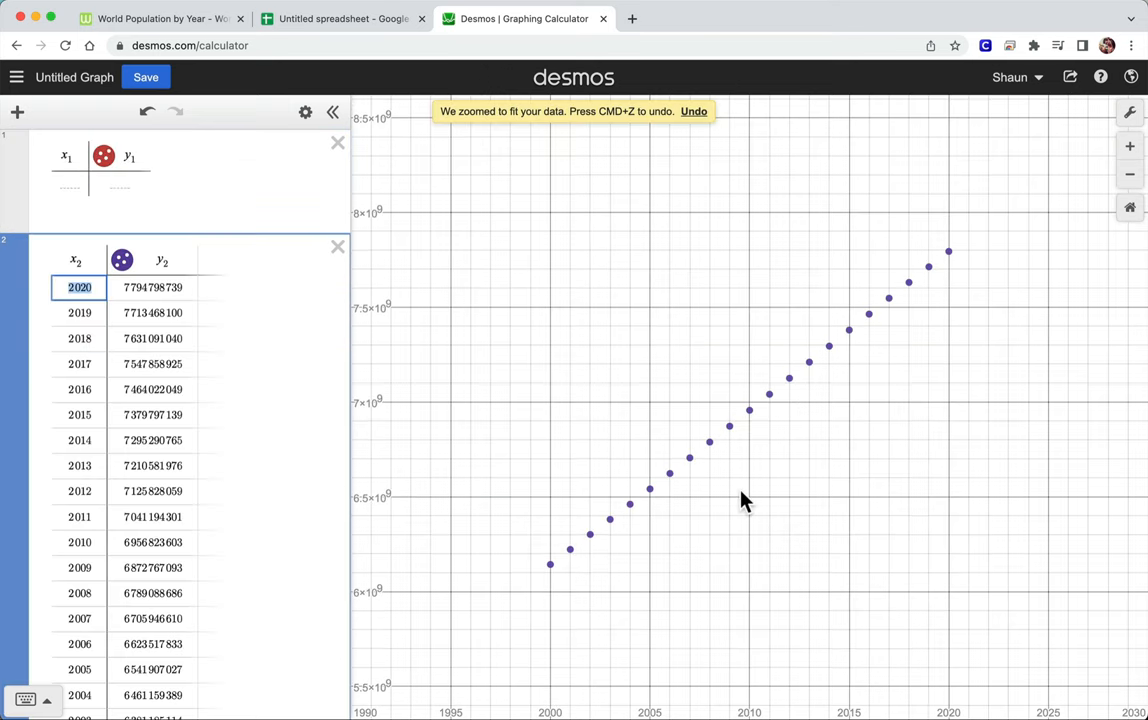
mouse_move(556, 656)
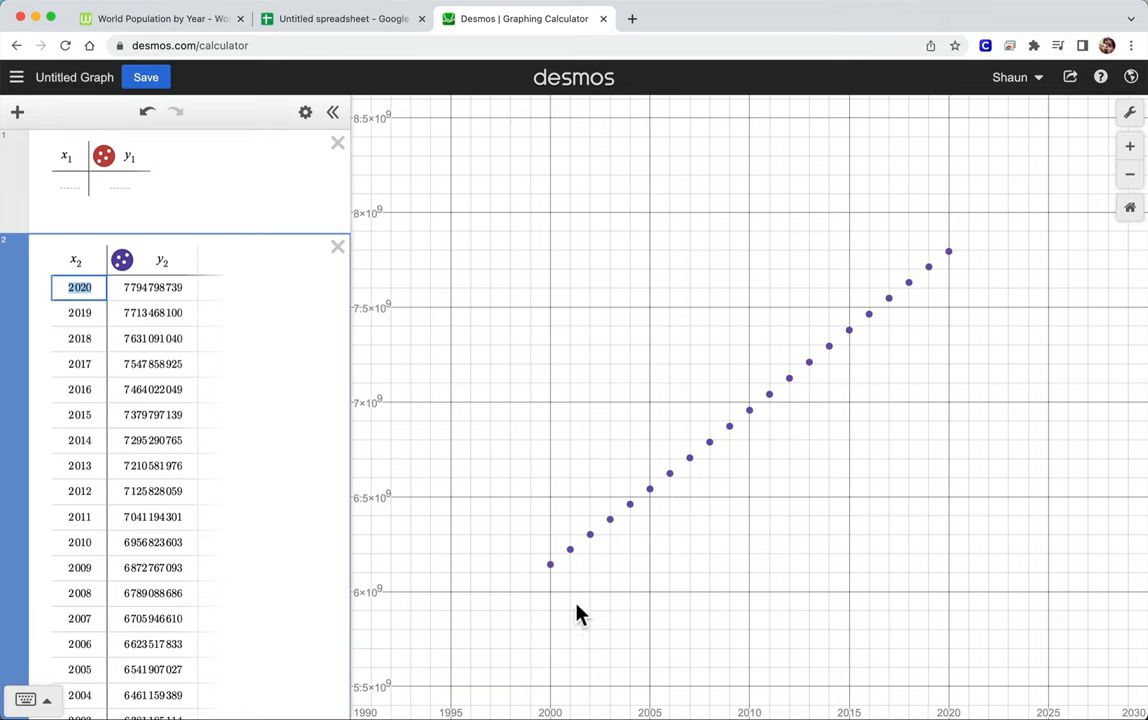
mouse_move(456, 650)
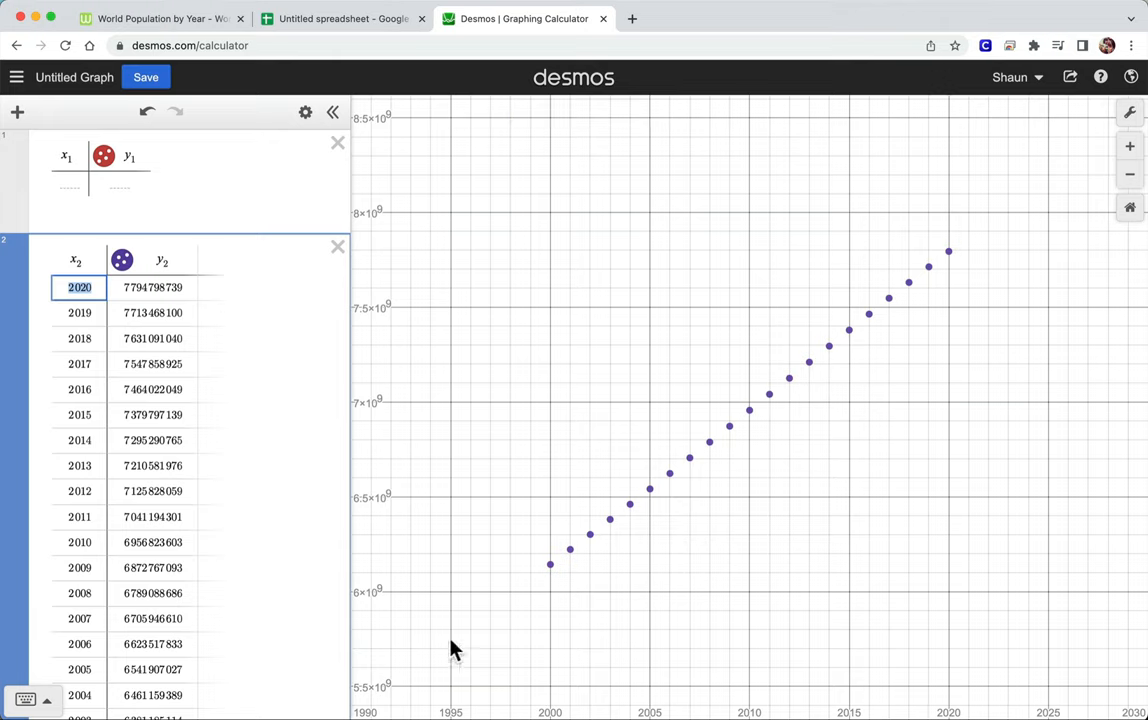
mouse_move(456, 710)
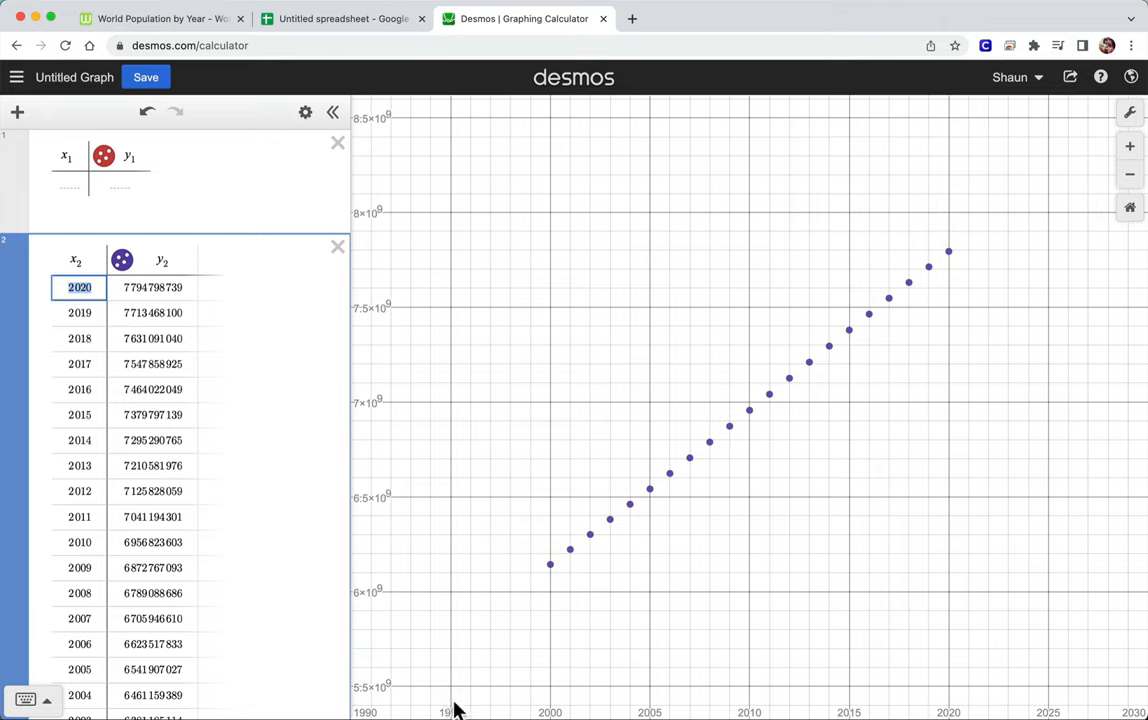
mouse_move(556, 690)
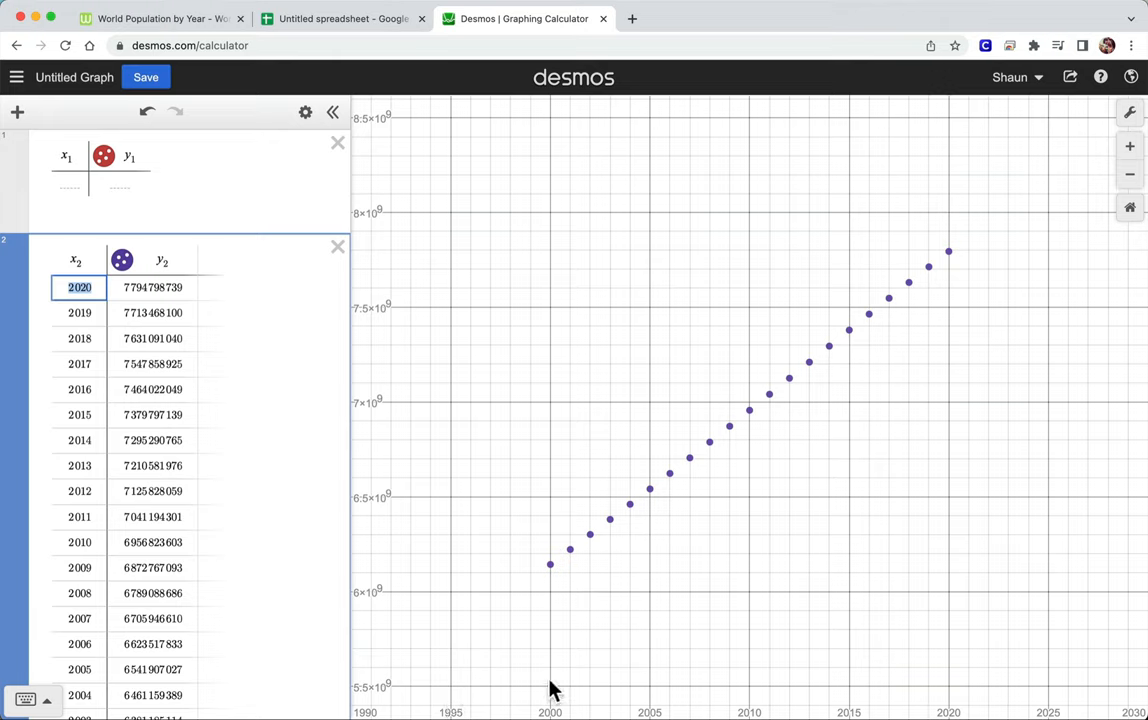
mouse_move(392, 268)
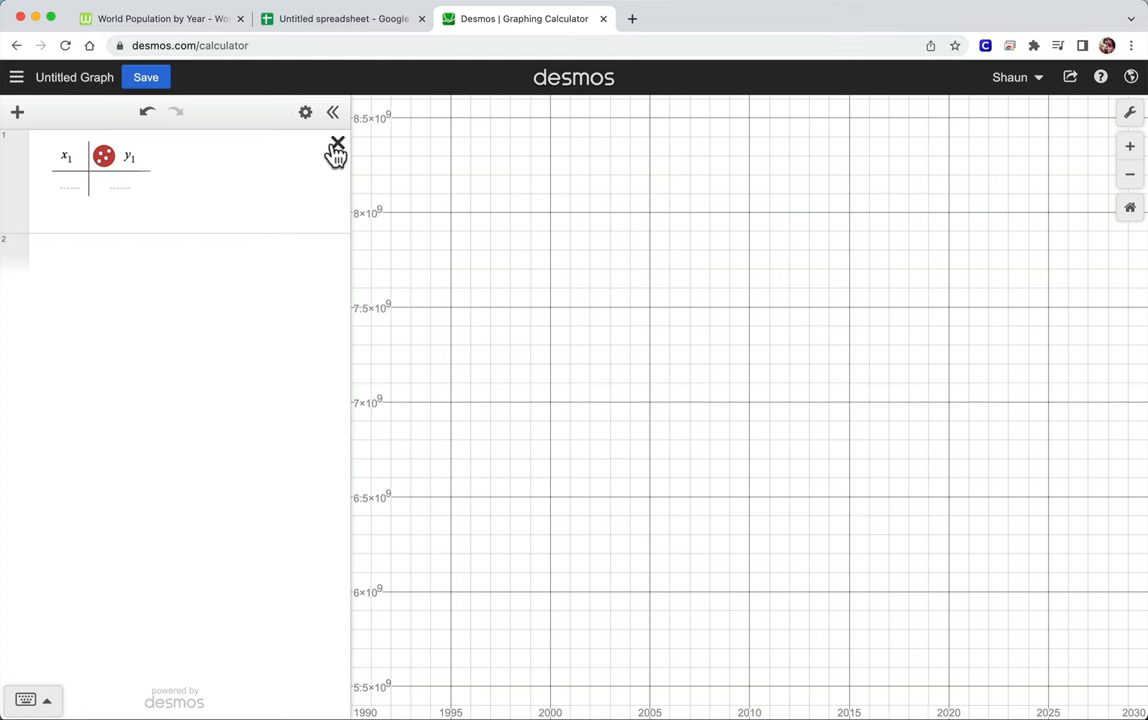
Add the headers 'Years since 2000' in C1 and 'World Population in Billions' in D1
click(340, 18)
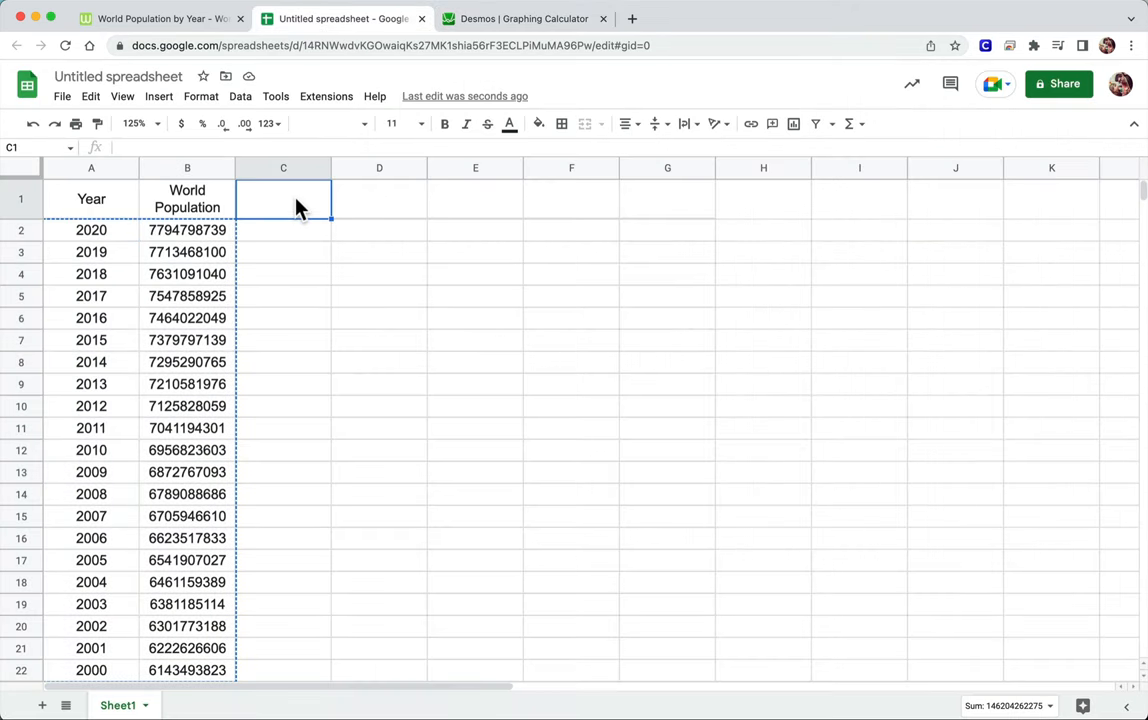
text(Years since)
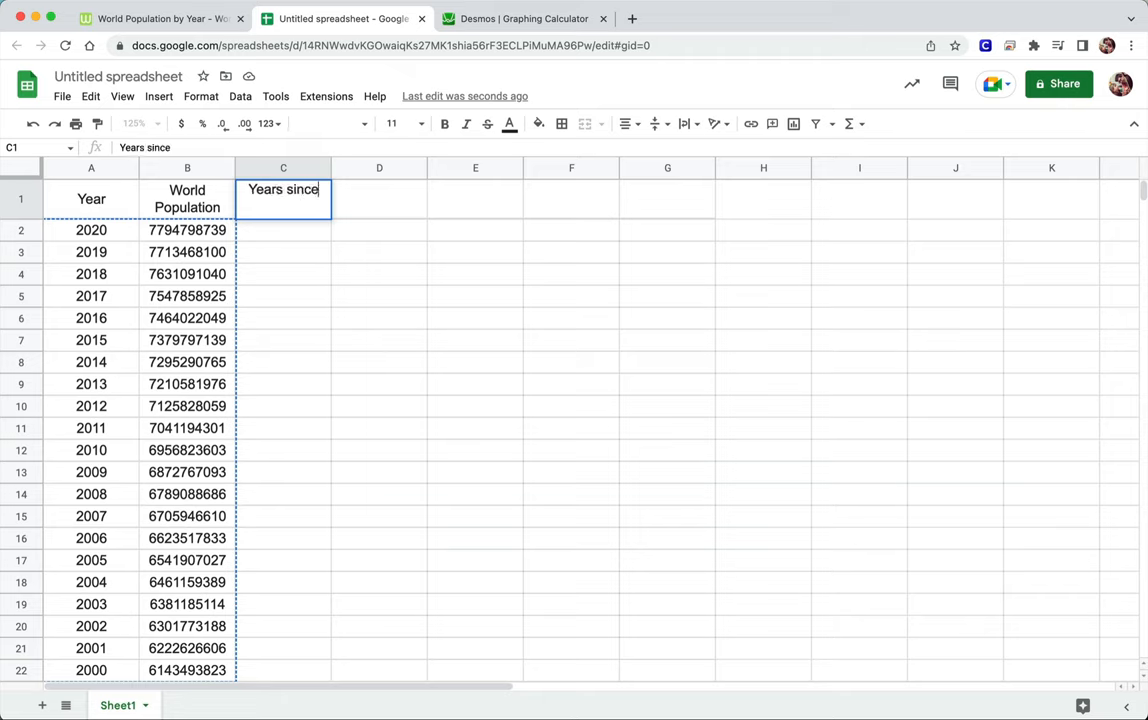
text(2000)
click(380, 198)
text(Wo)
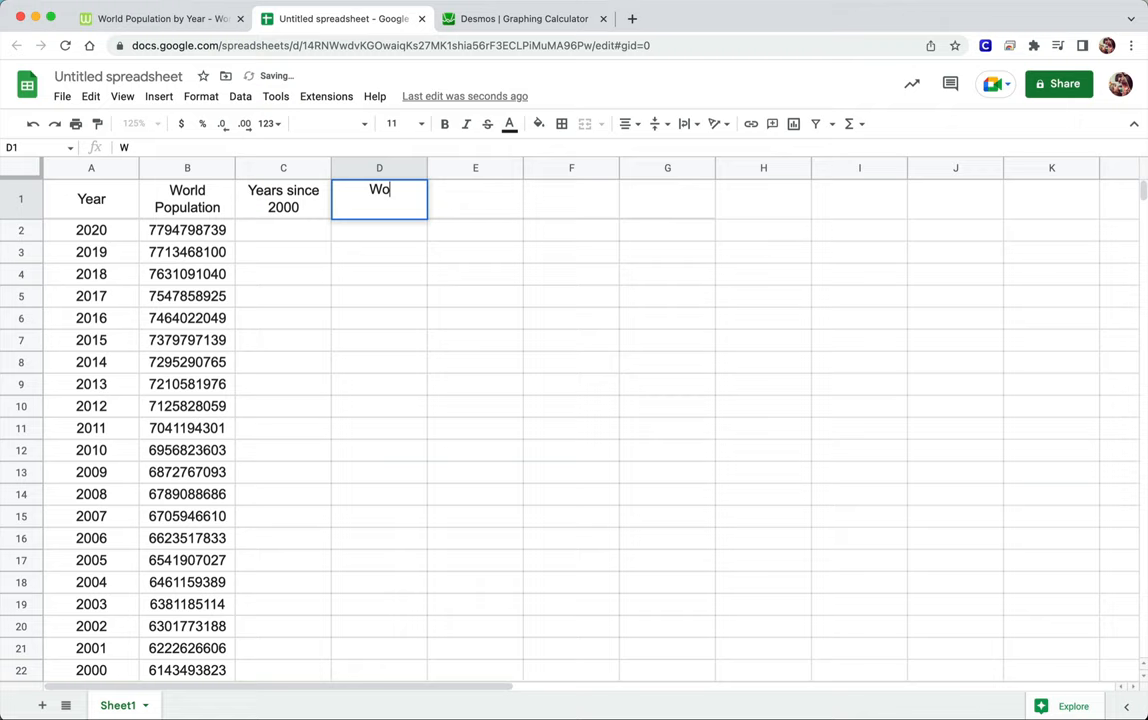
text(rld Population)
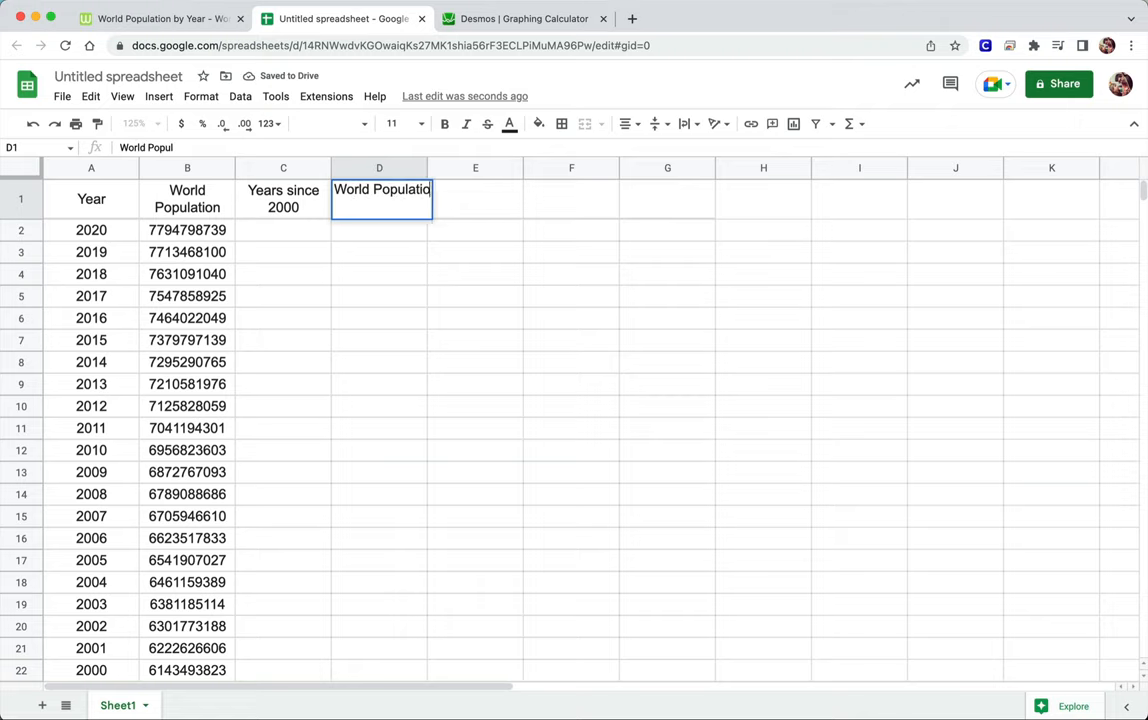
text(in Bill)
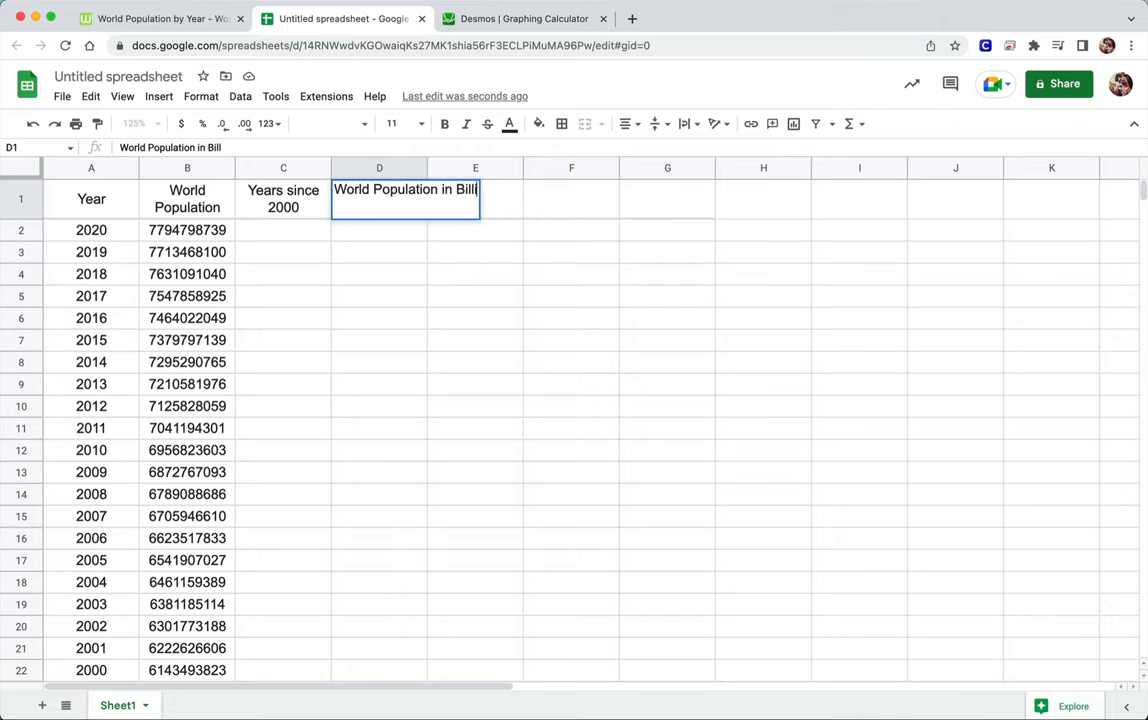
key(Return)
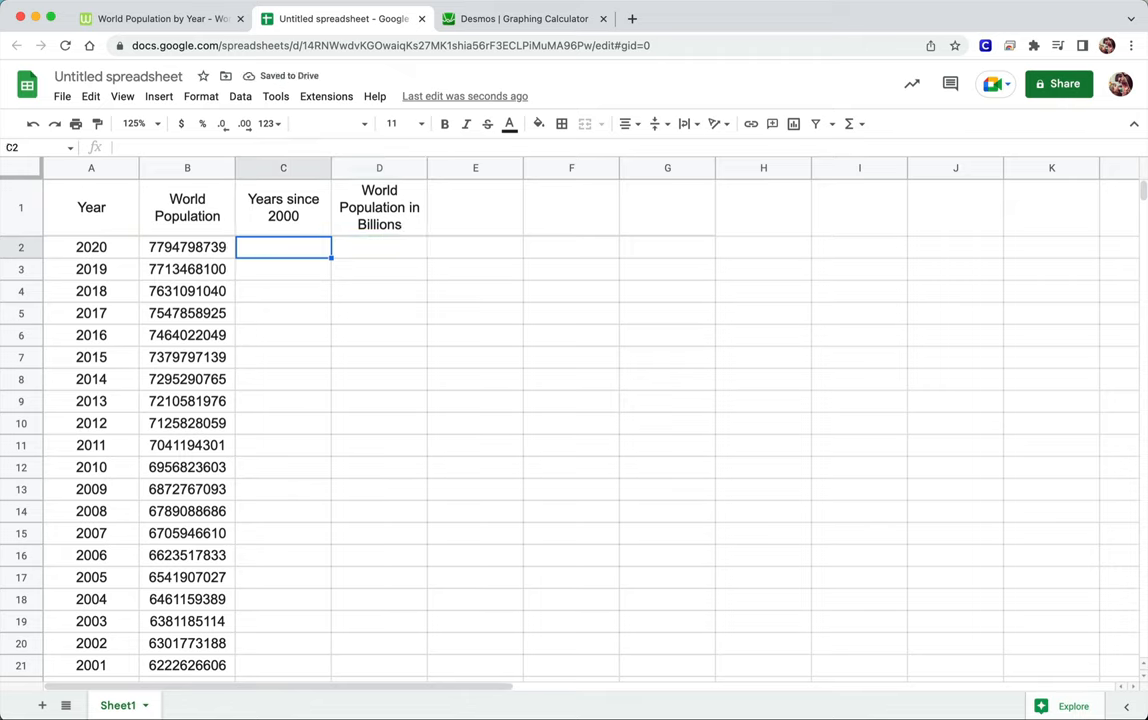
Enter =A2-2000 in C2 so 2020 gives 20 years since 2000
text(=)
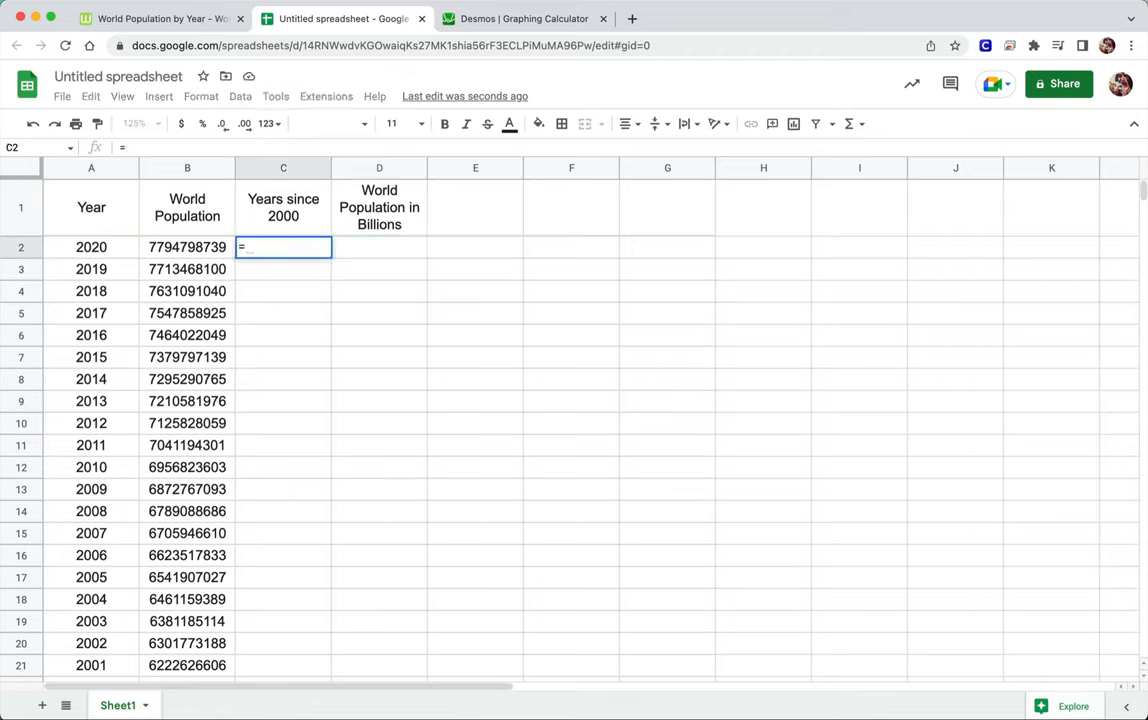
click(92, 248)
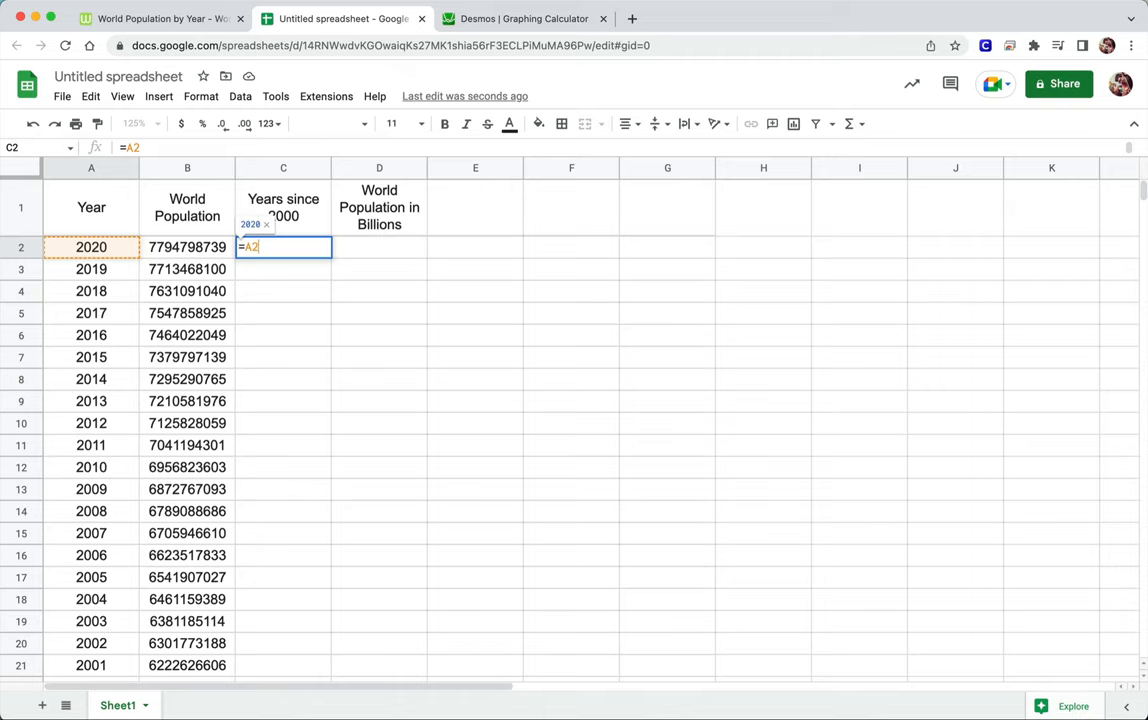
text(-2)
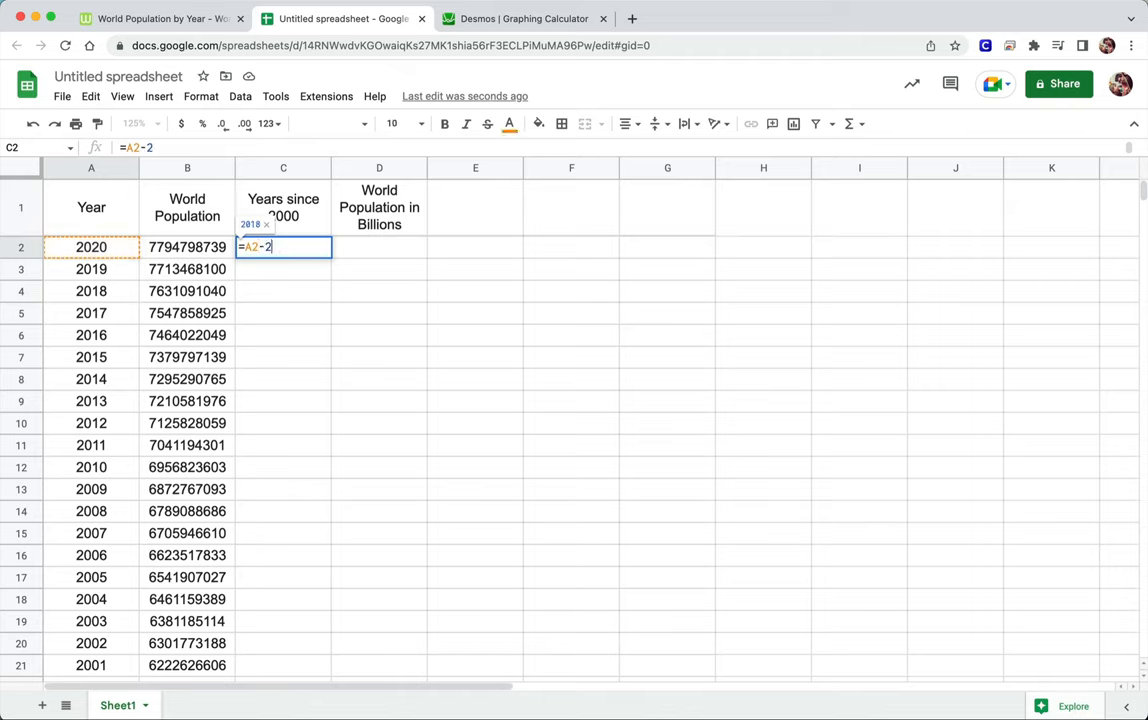
key(Return)
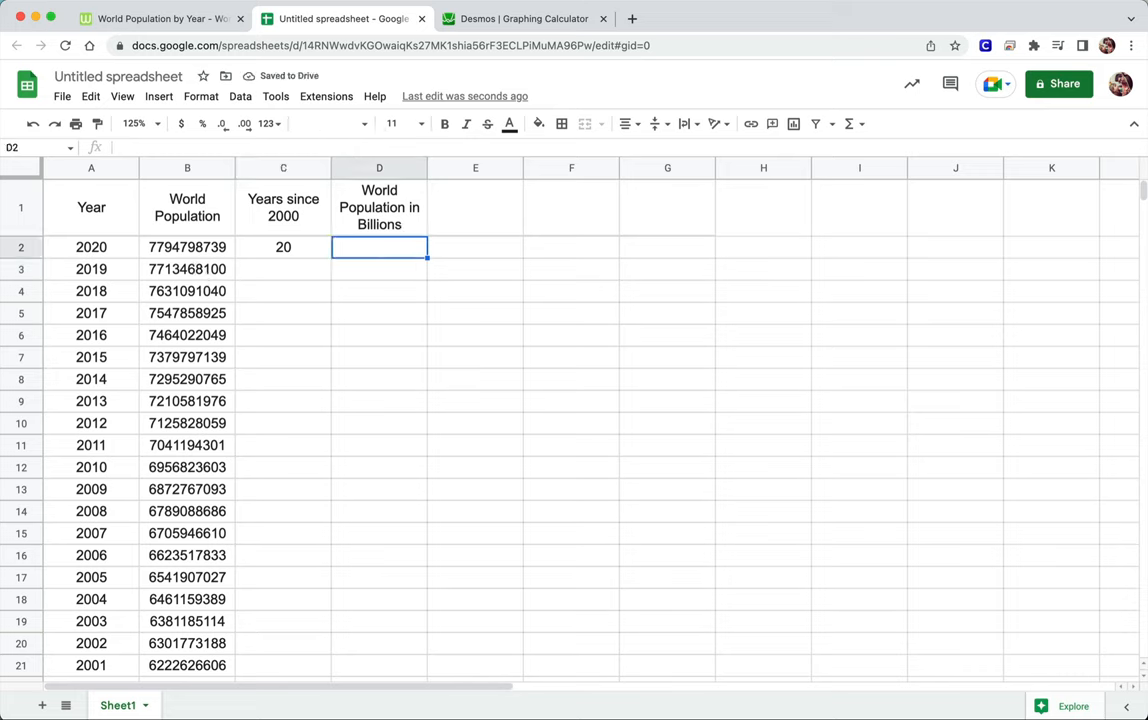
Enter =B2/10^9 in D2 so the 2020 population shows as 8 billions
text(=B2-2000)
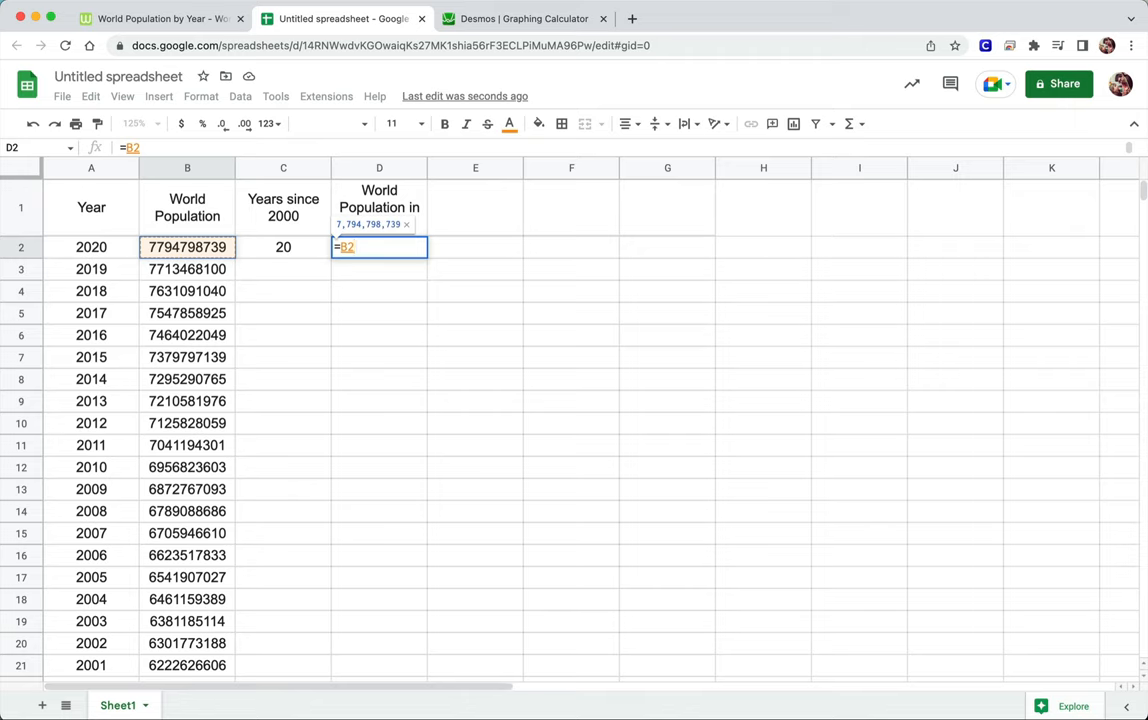
text(/10^)
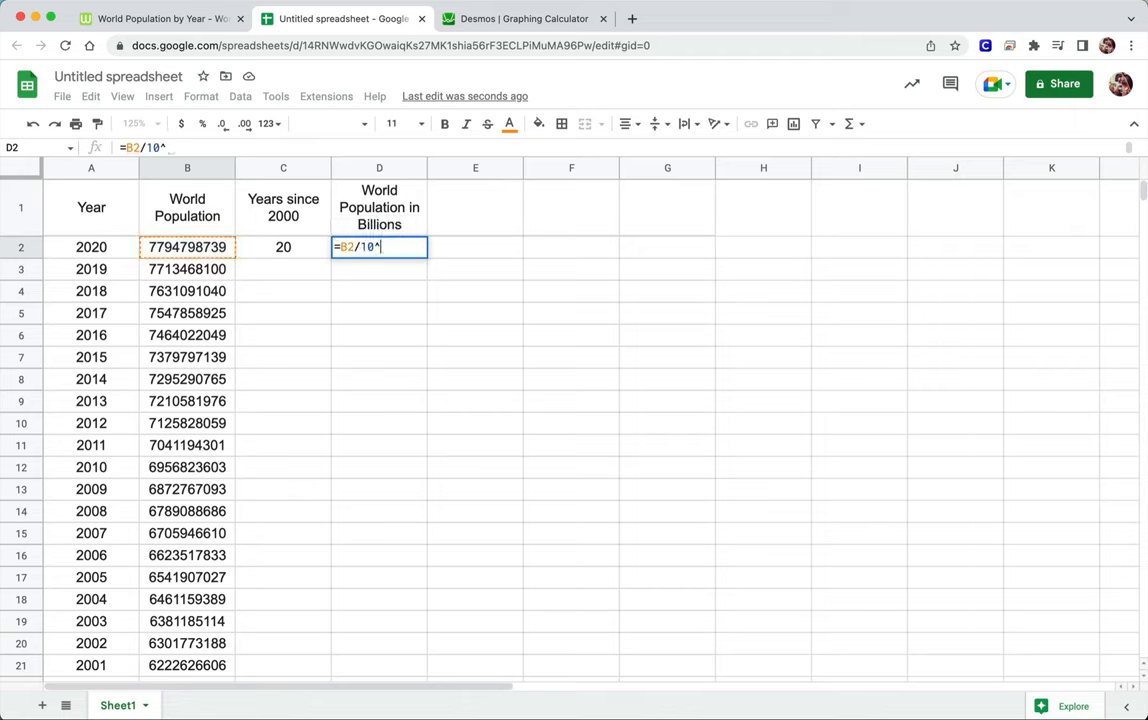
key(Return)
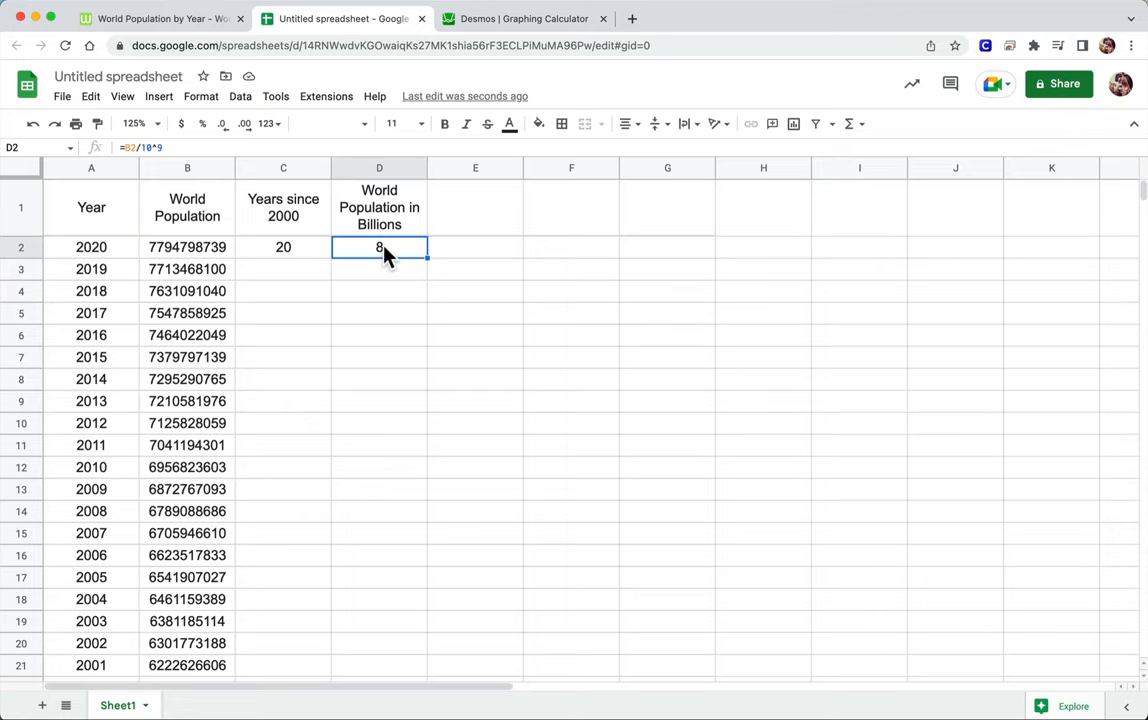
mouse_move(316, 238)
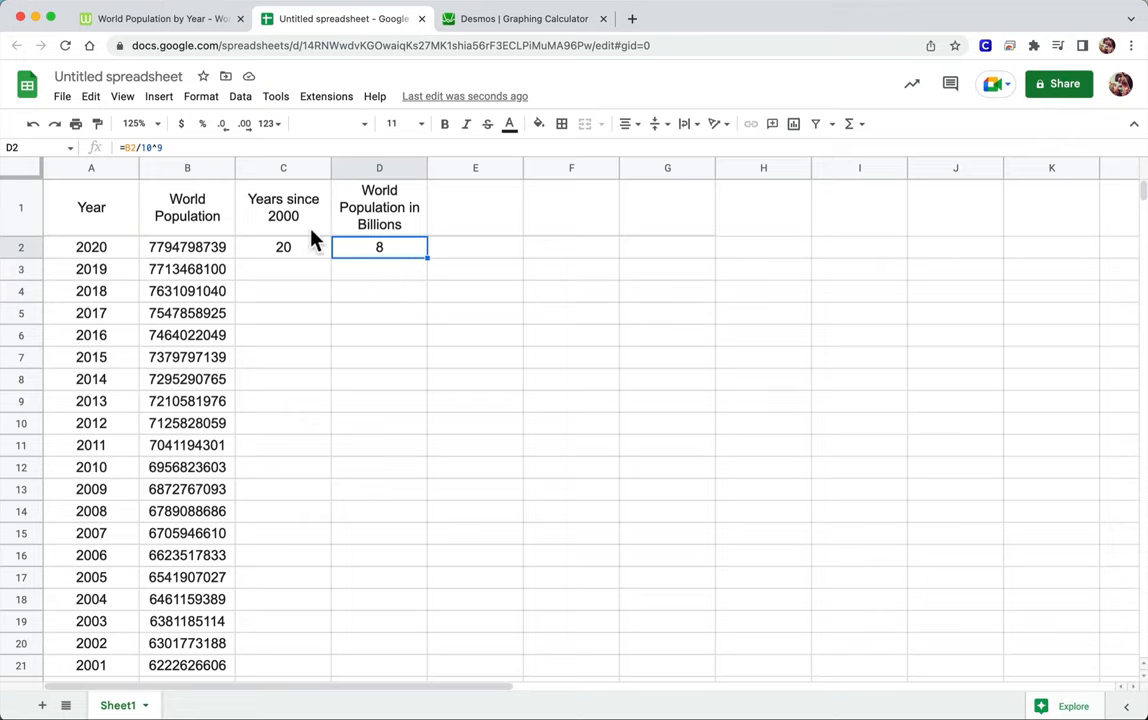
click(380, 168)
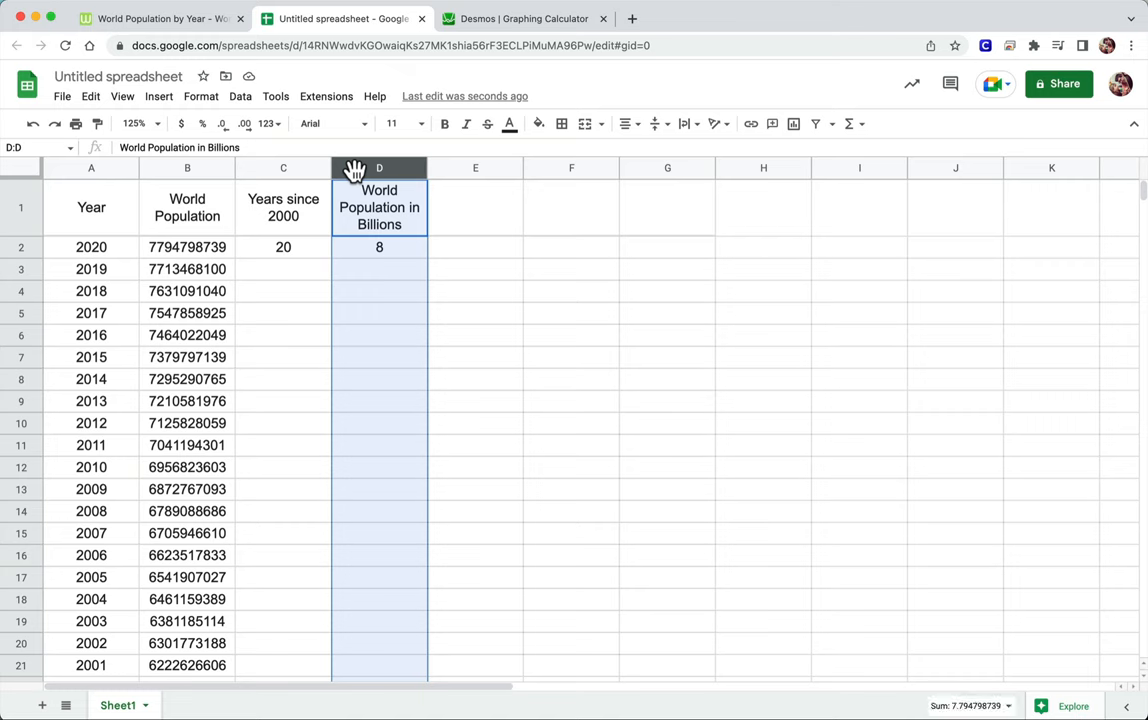
click(200, 96)
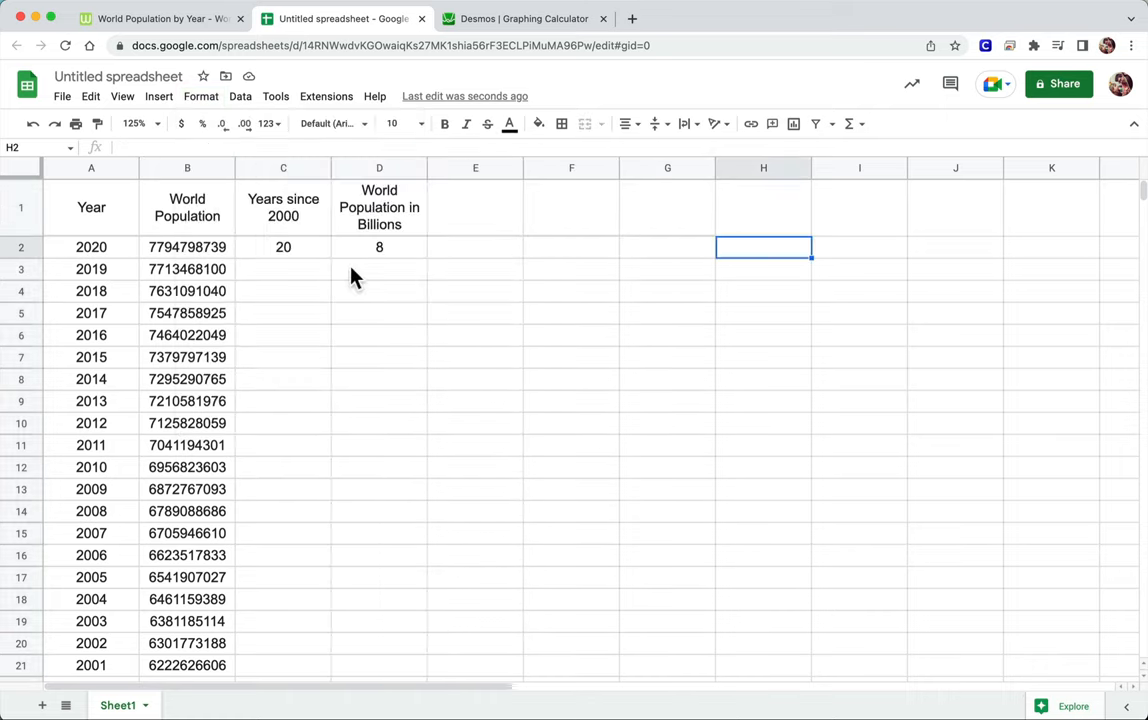
click(380, 248)
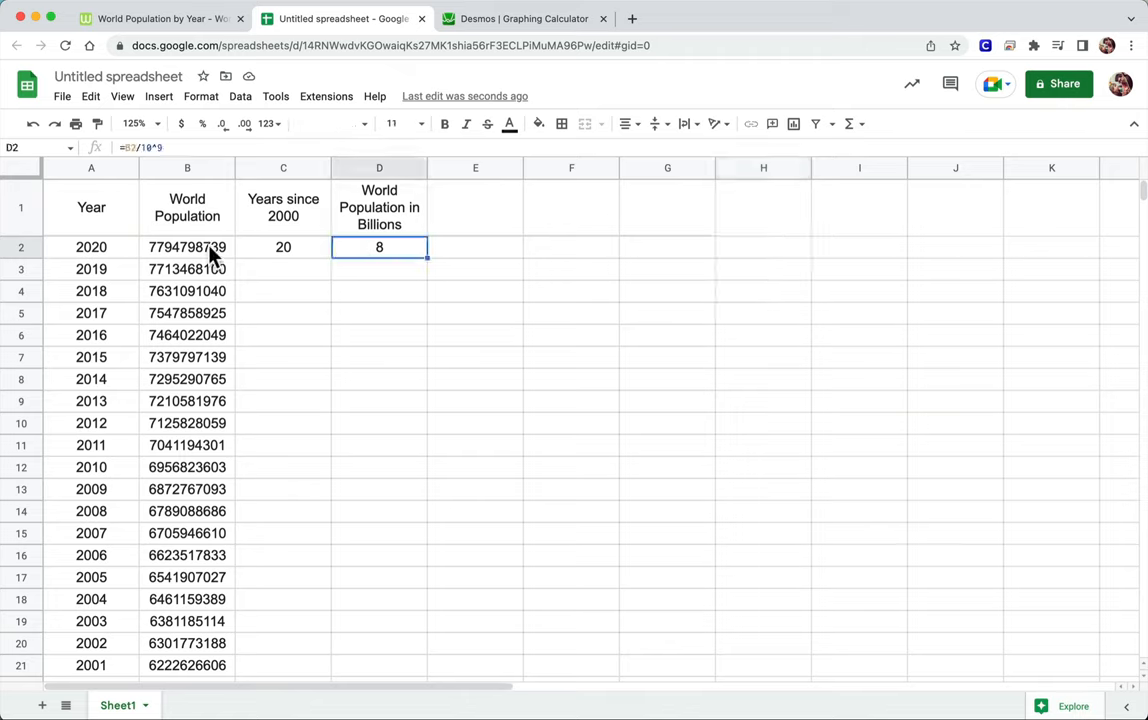
Fill C2:D2 down through row 21 so every year 2001–2020 has both computed values
click(284, 248)
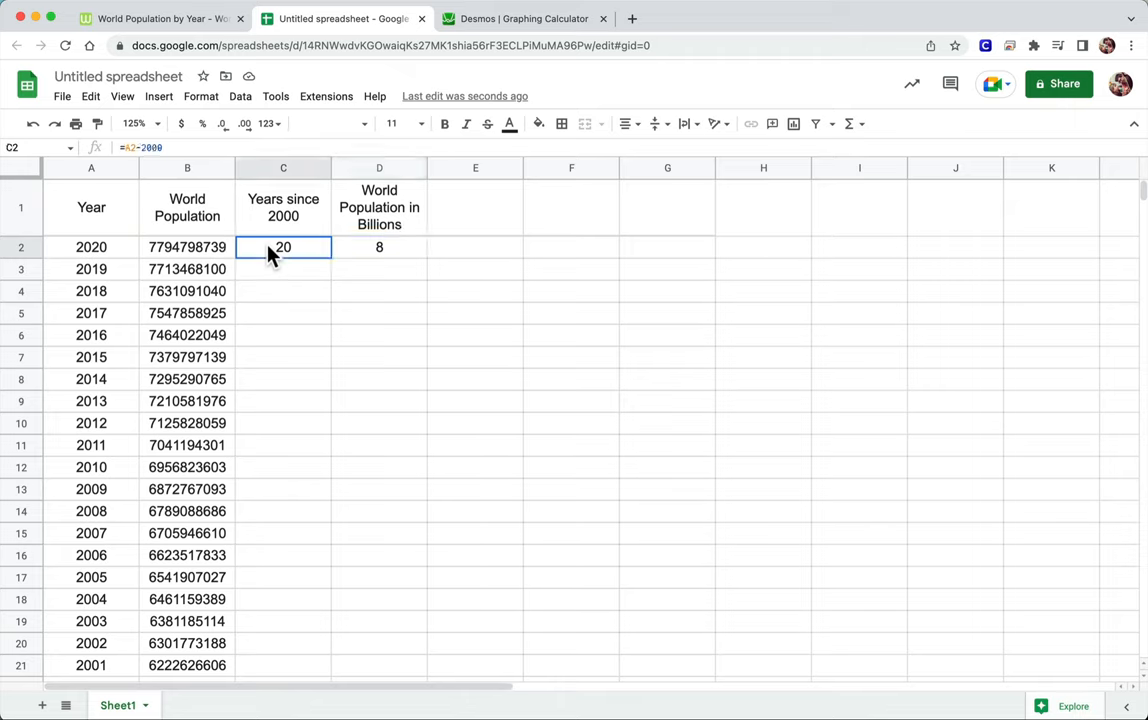
drag(284, 248, 380, 248)
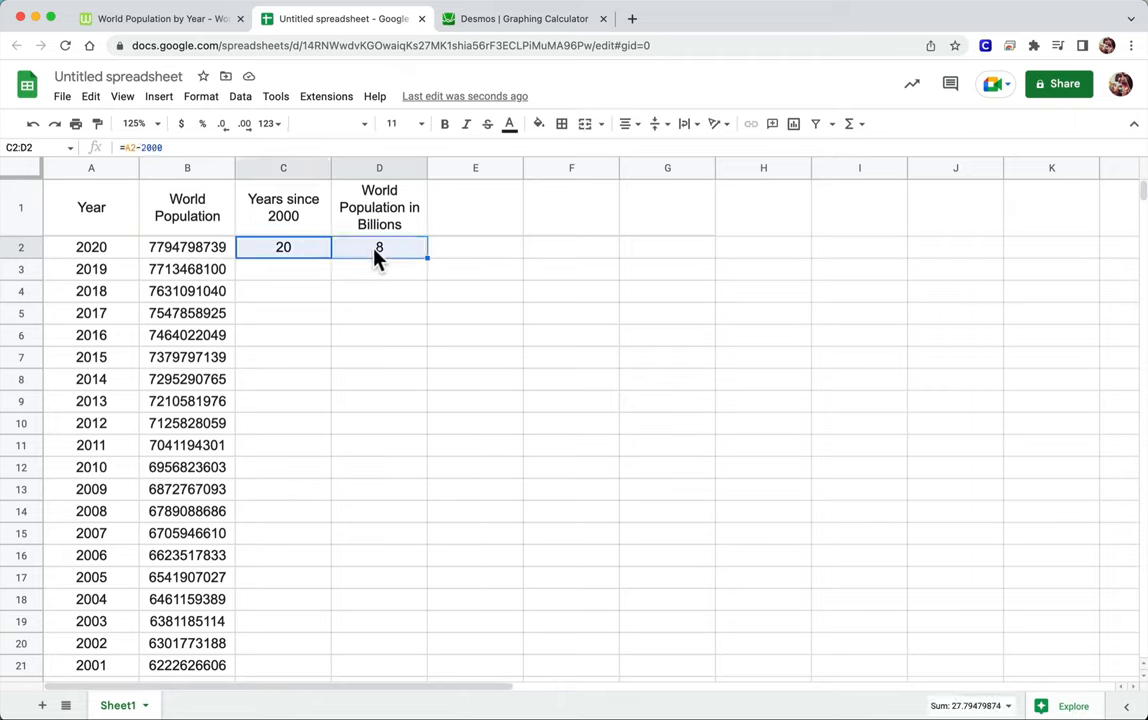
mouse_move(404, 258)
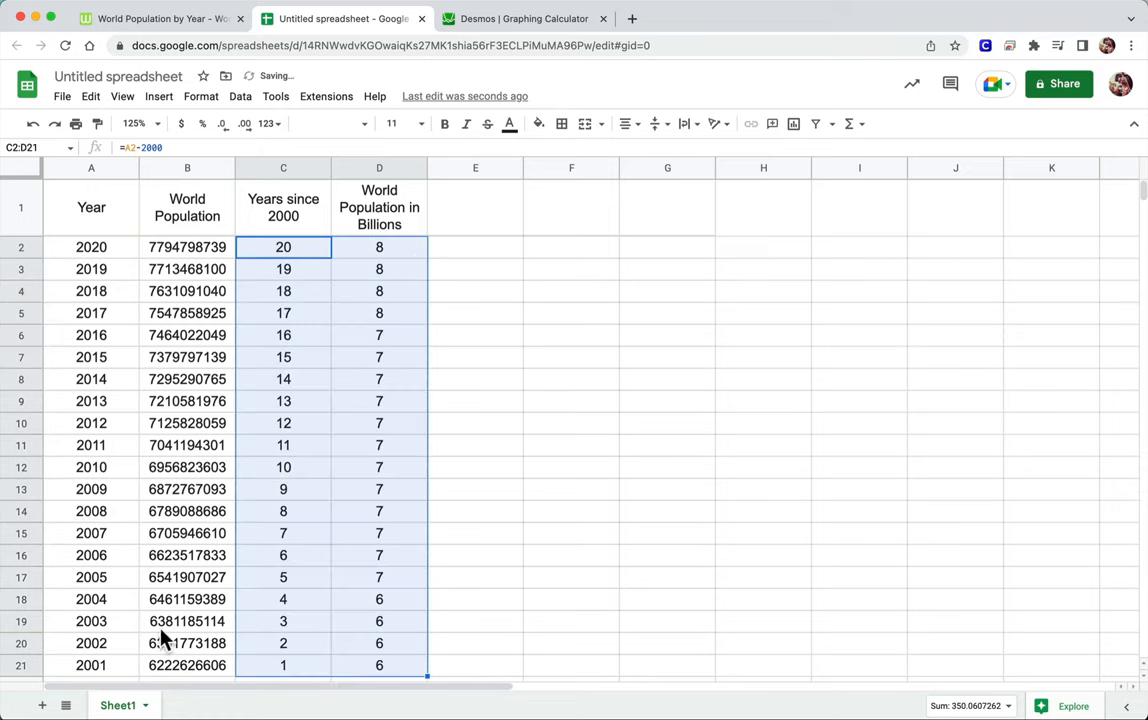
scroll(down, 3)
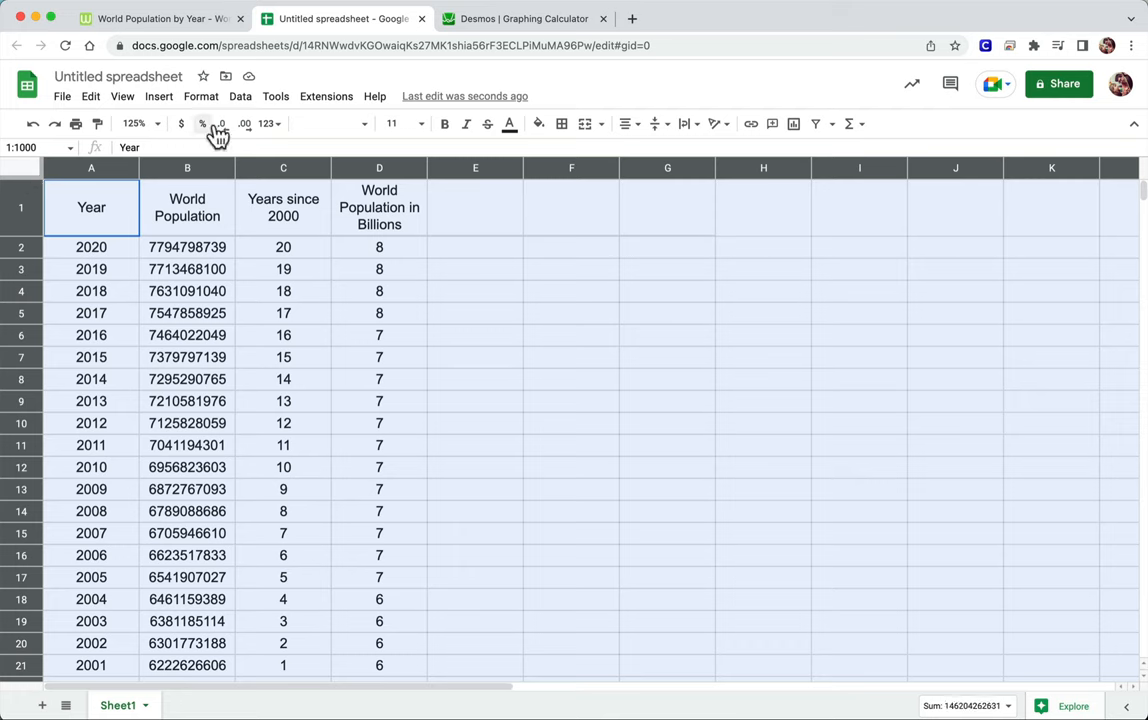
Sort the range by Year A→Z with a header row so the table runs from 2000 up to 2020
click(240, 96)
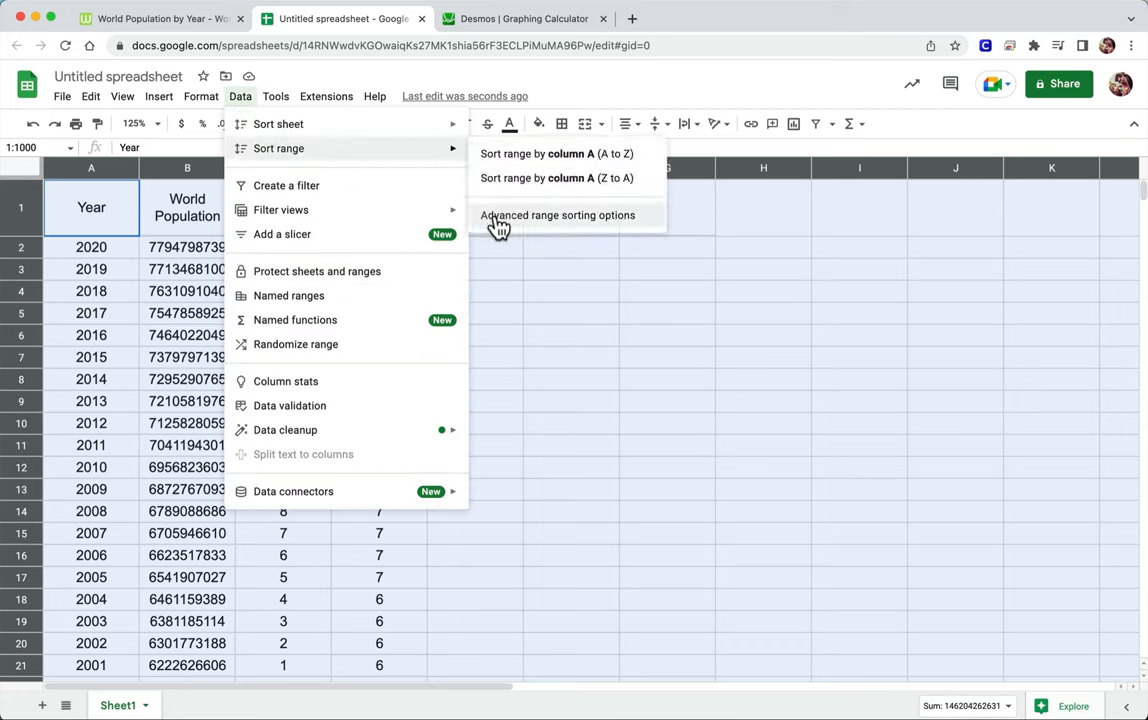
click(556, 216)
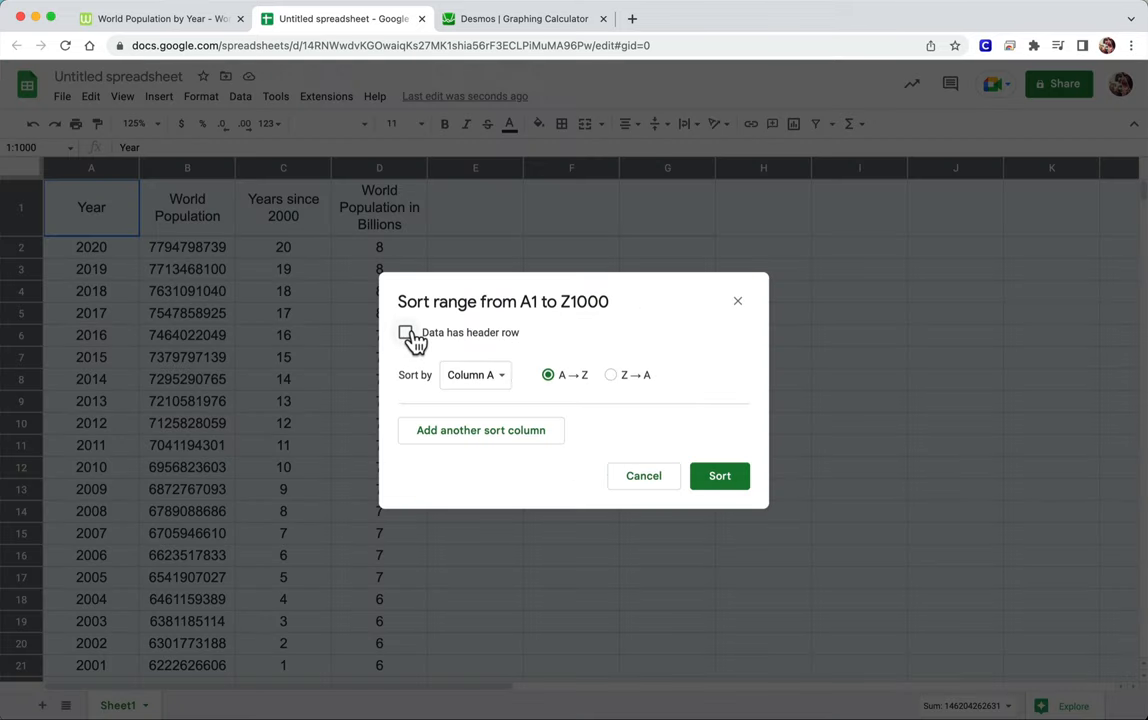
click(406, 332)
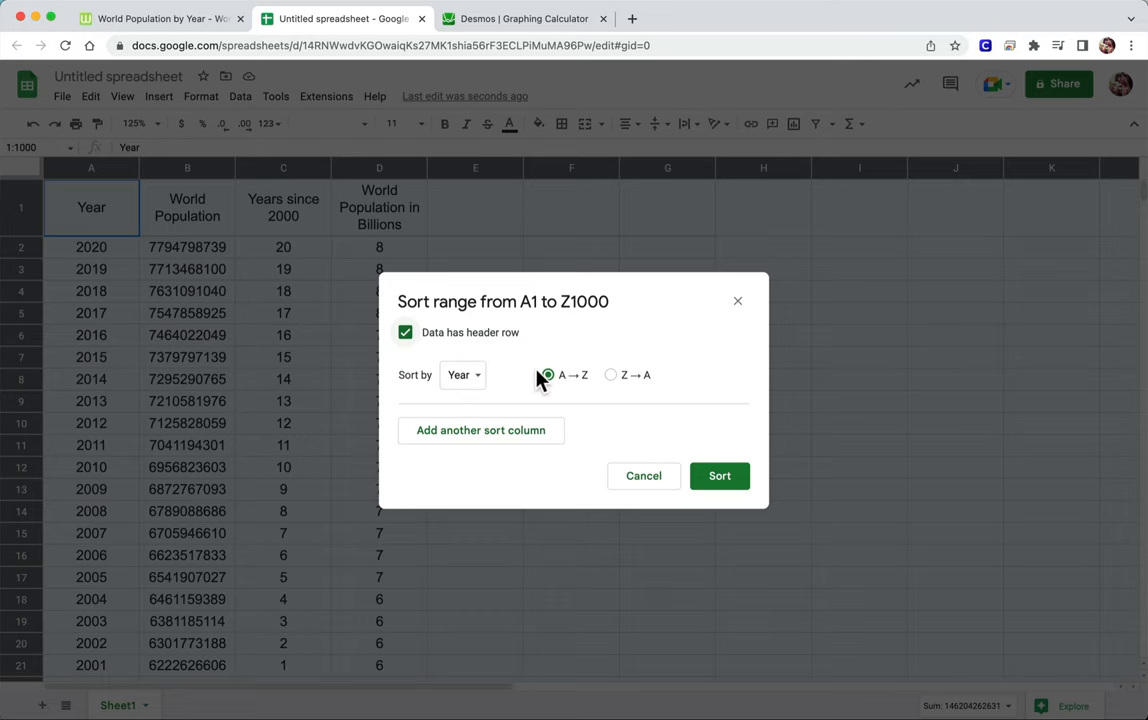
click(720, 476)
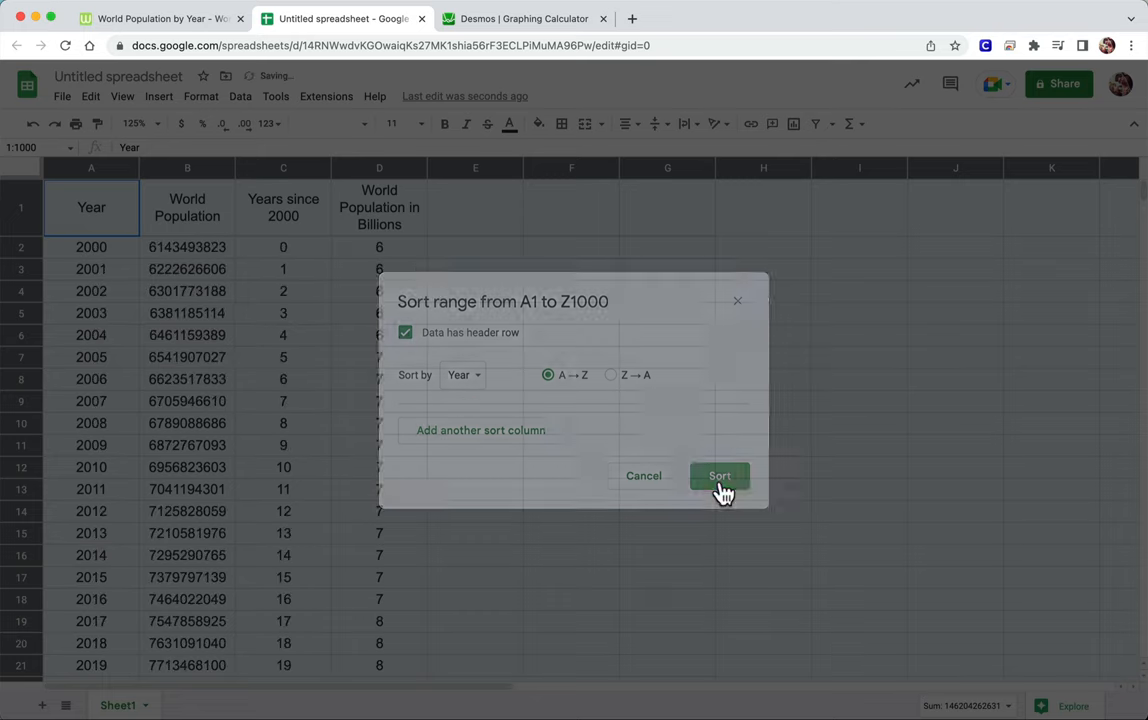
click(720, 476)
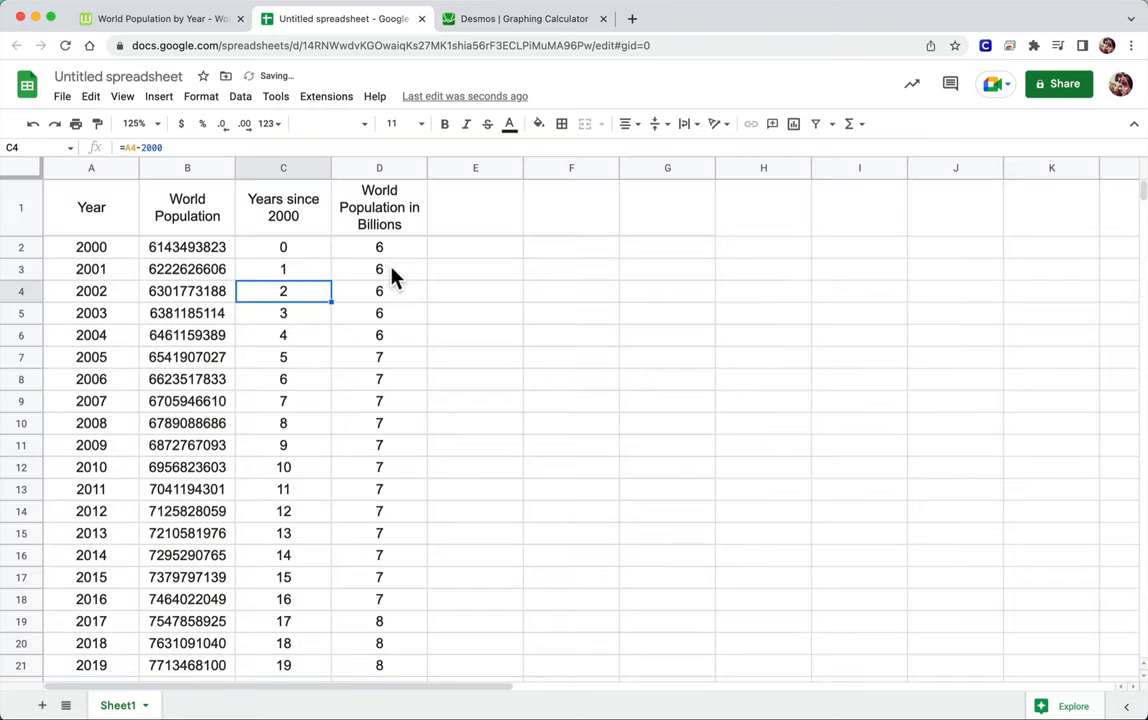
Select the years-since-2000 and billions values C2:D22 and copy them
drag(284, 248, 380, 356)
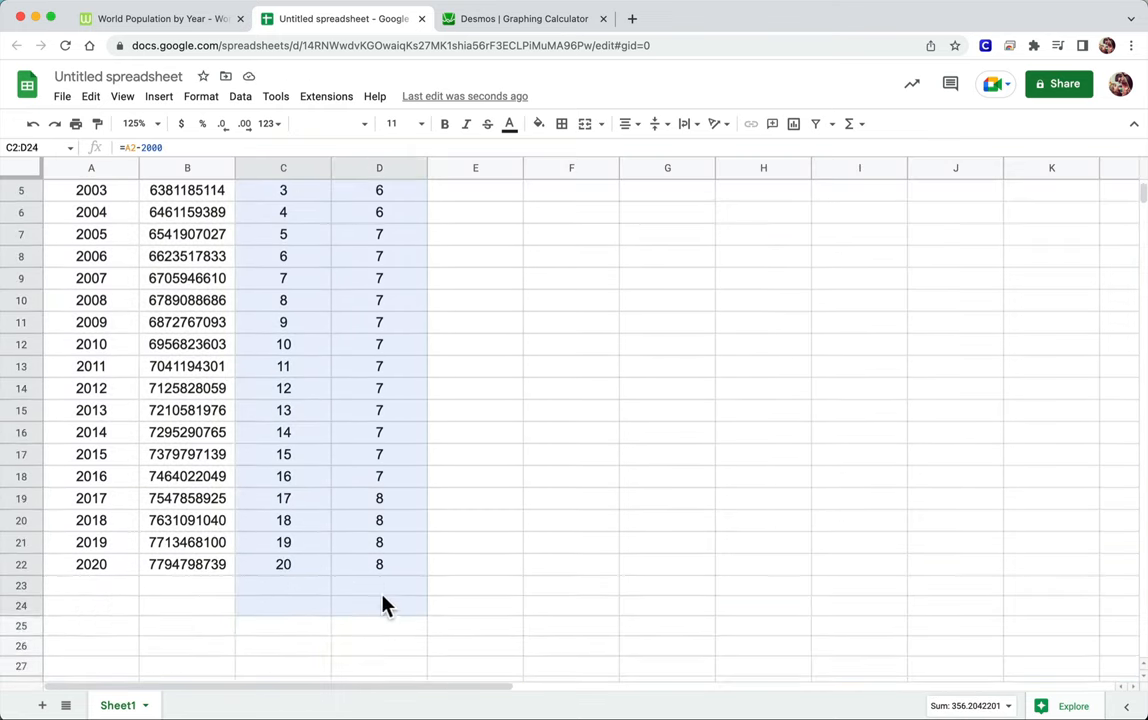
scroll(up, 3)
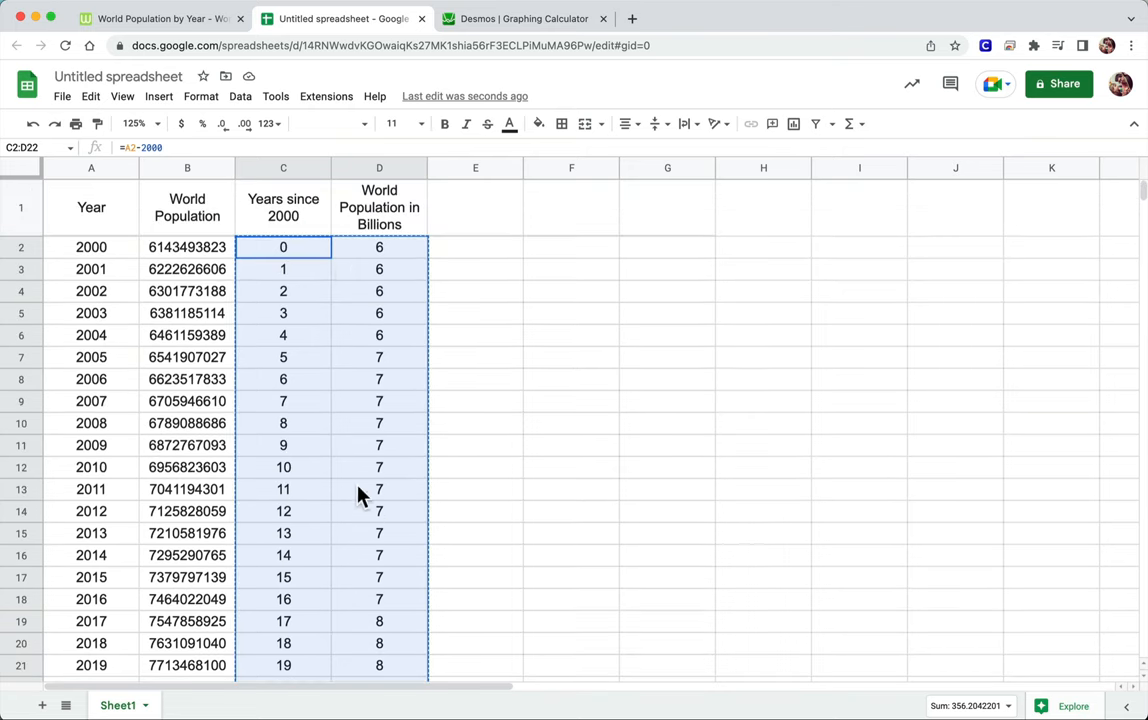
mouse_move(520, 18)
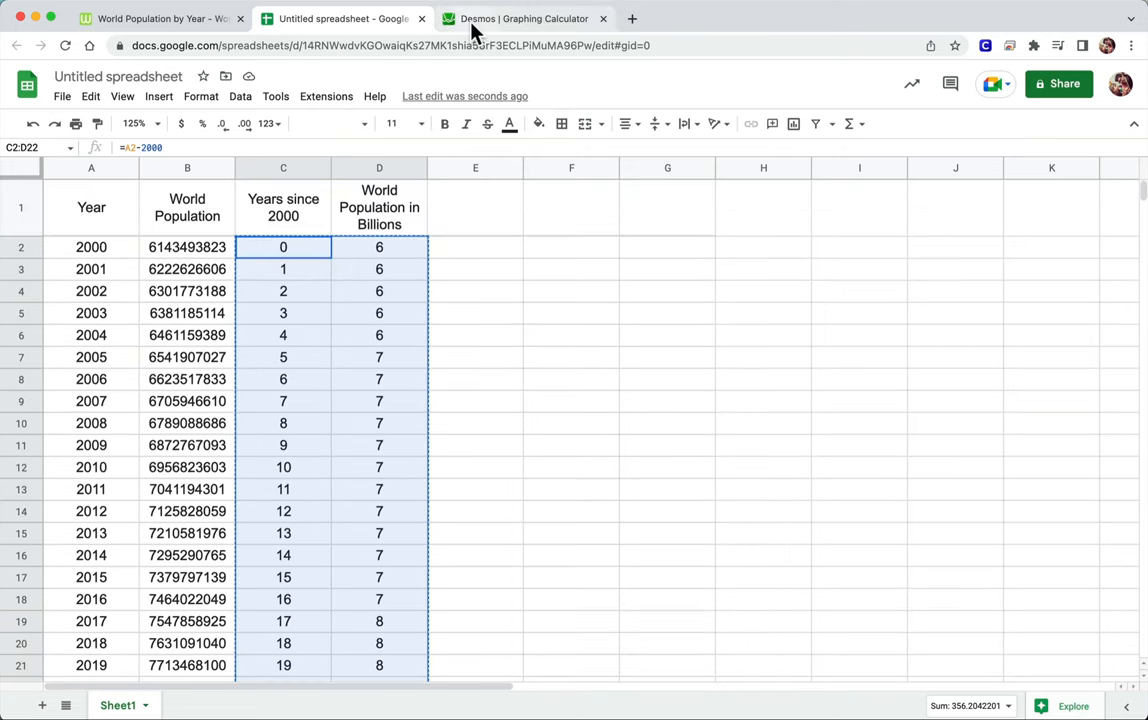
Paste the copied pairs into Desmos as a table plotting steps at 6, 7 and 8, then return to Sheets
click(524, 18)
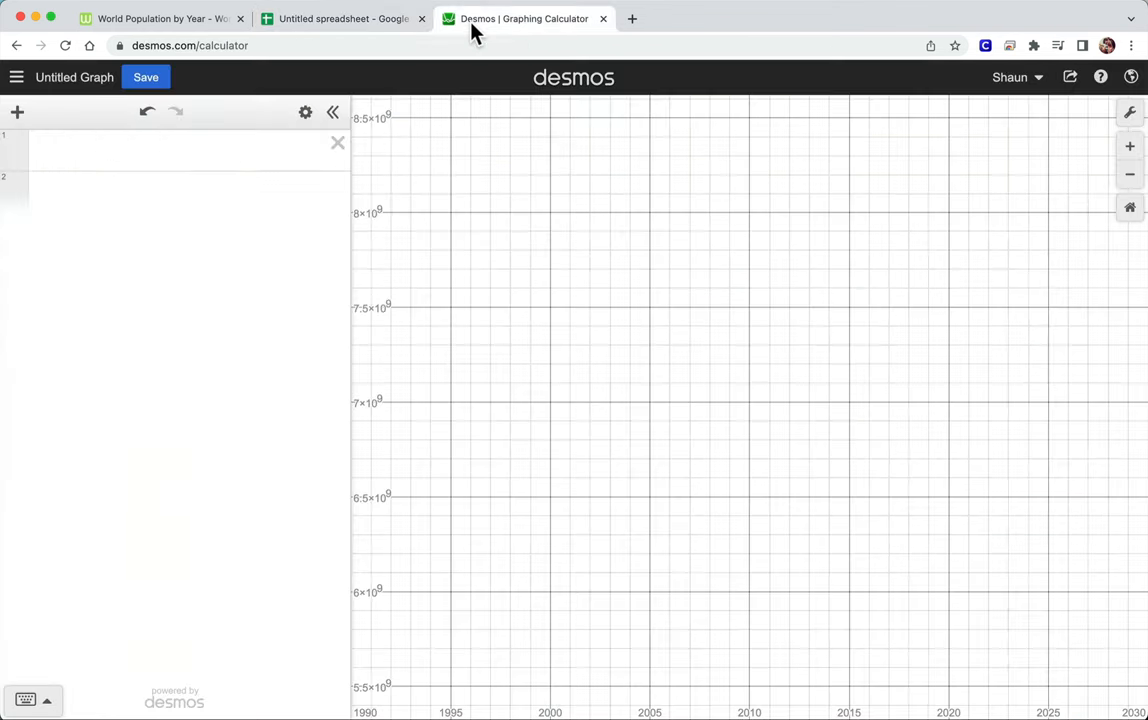
mouse_move(248, 96)
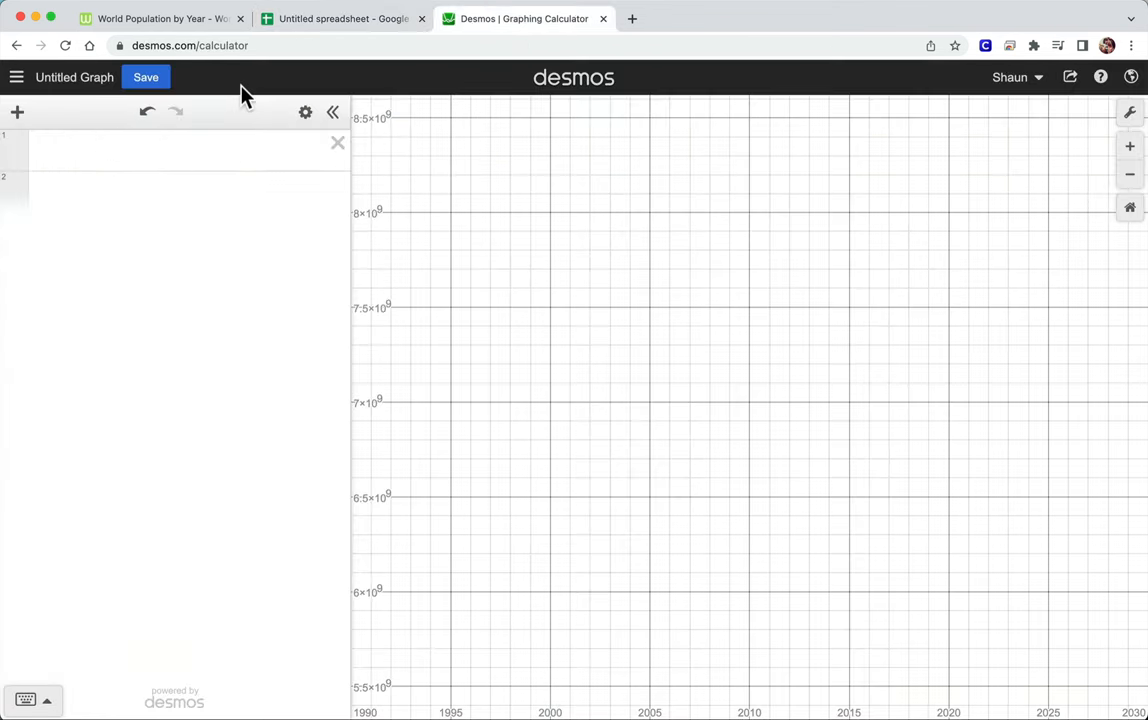
click(180, 150)
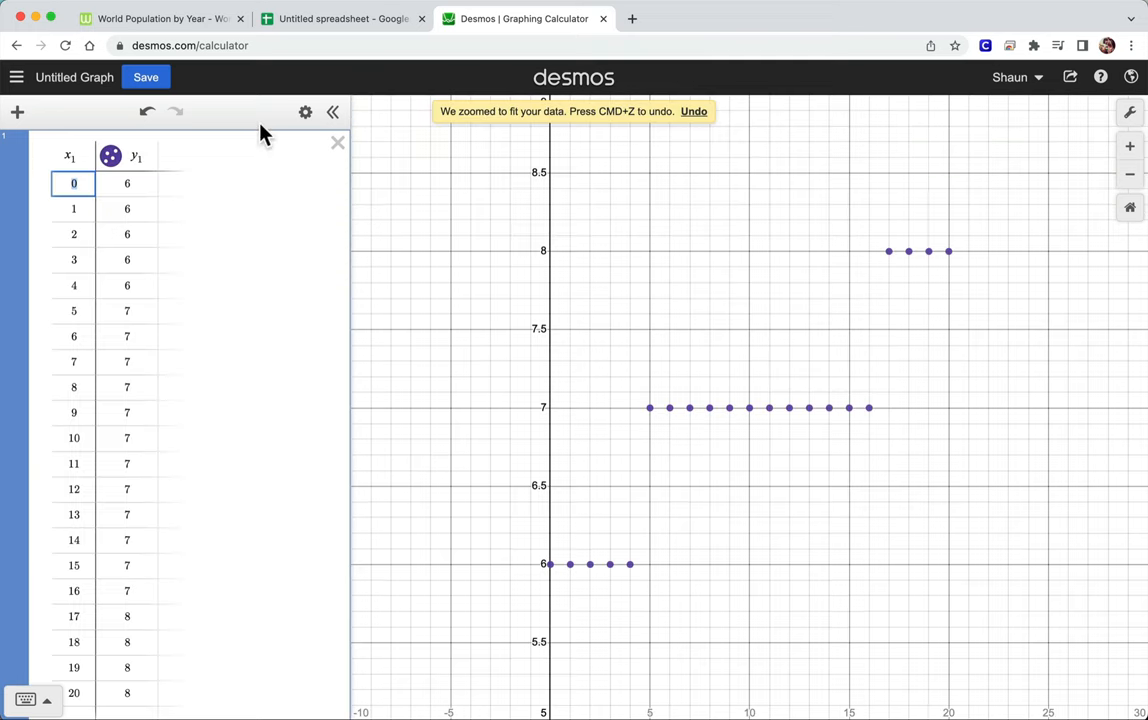
mouse_move(636, 430)
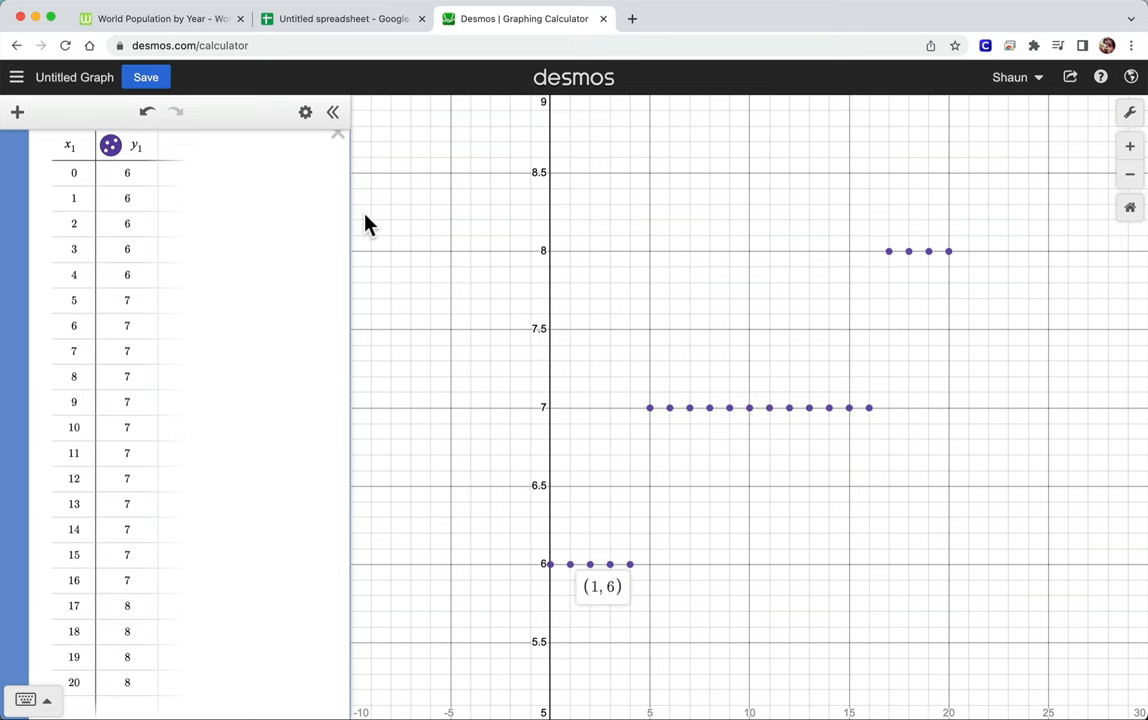
click(344, 18)
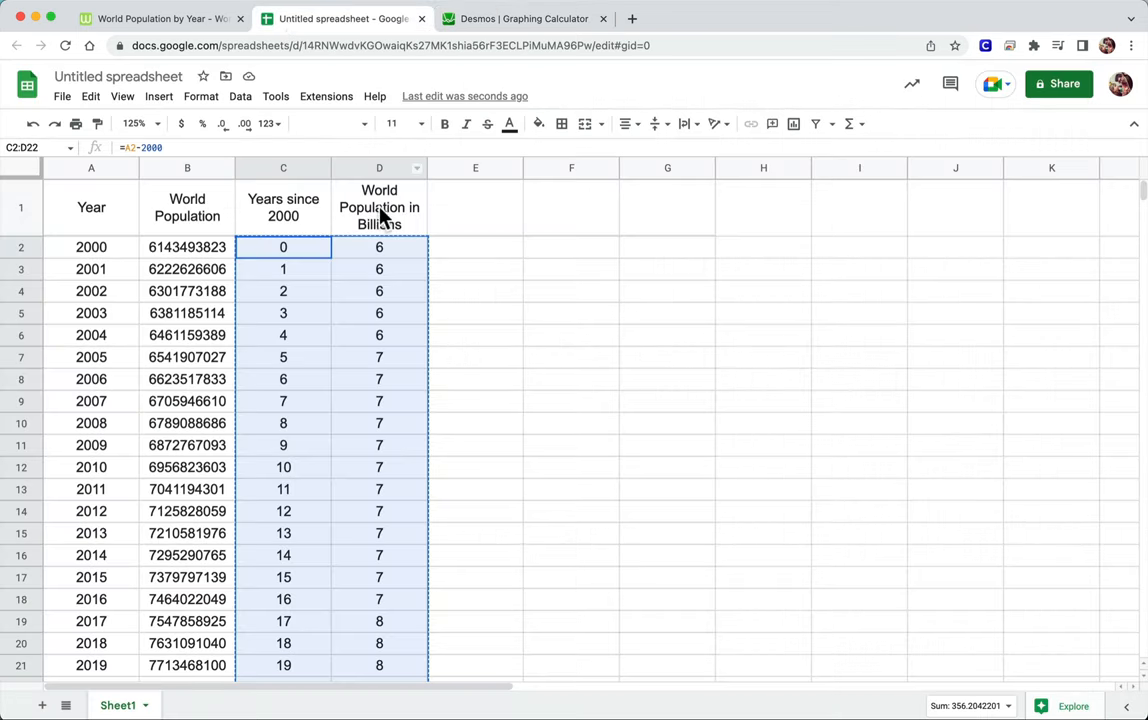
Increase decimal places on column D (e.g. 6.143493823 for 2000), copy C2:D22 and switch to Desmos
click(200, 96)
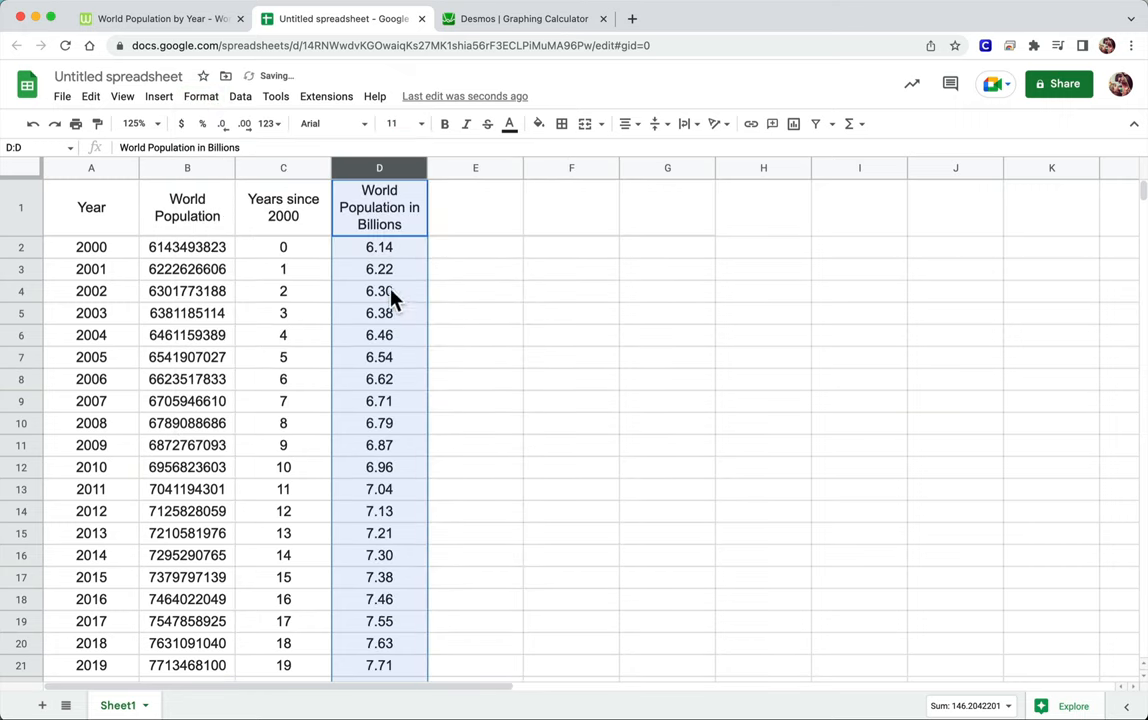
click(200, 96)
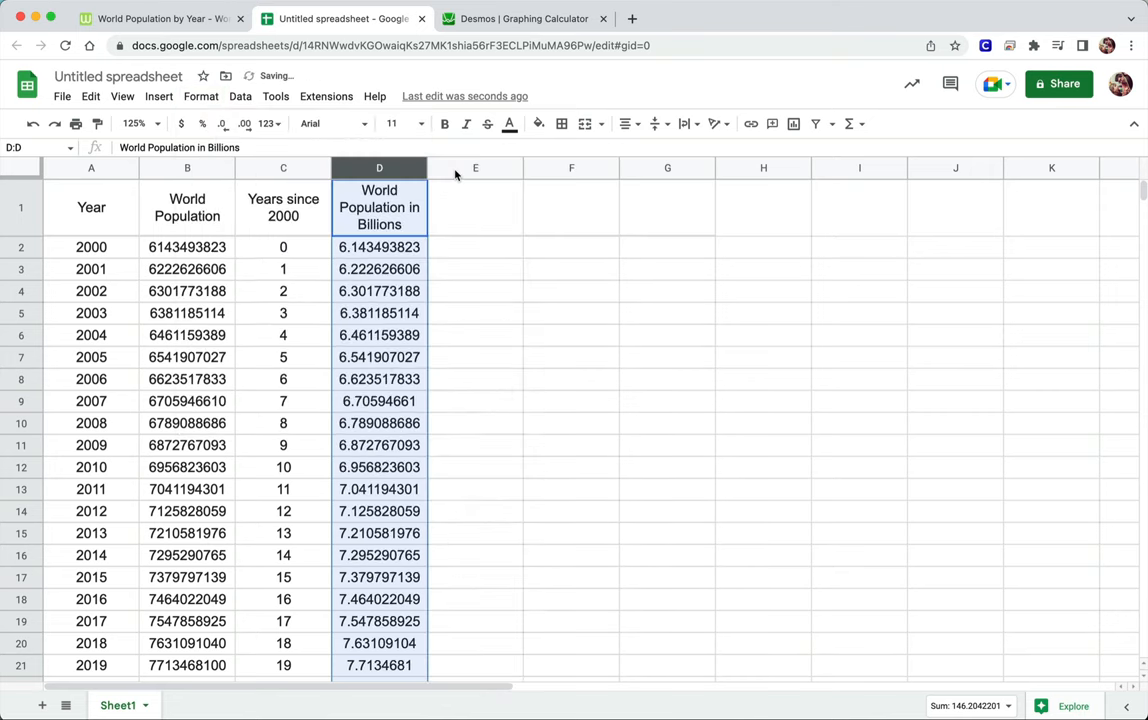
mouse_move(380, 168)
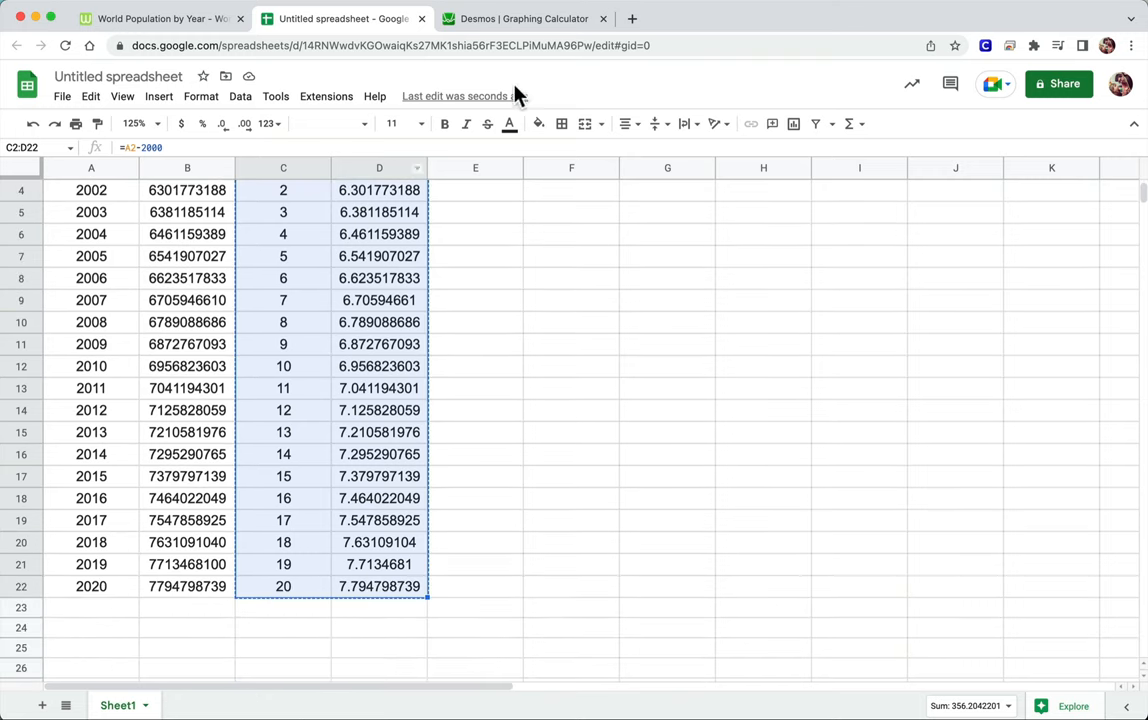
click(524, 18)
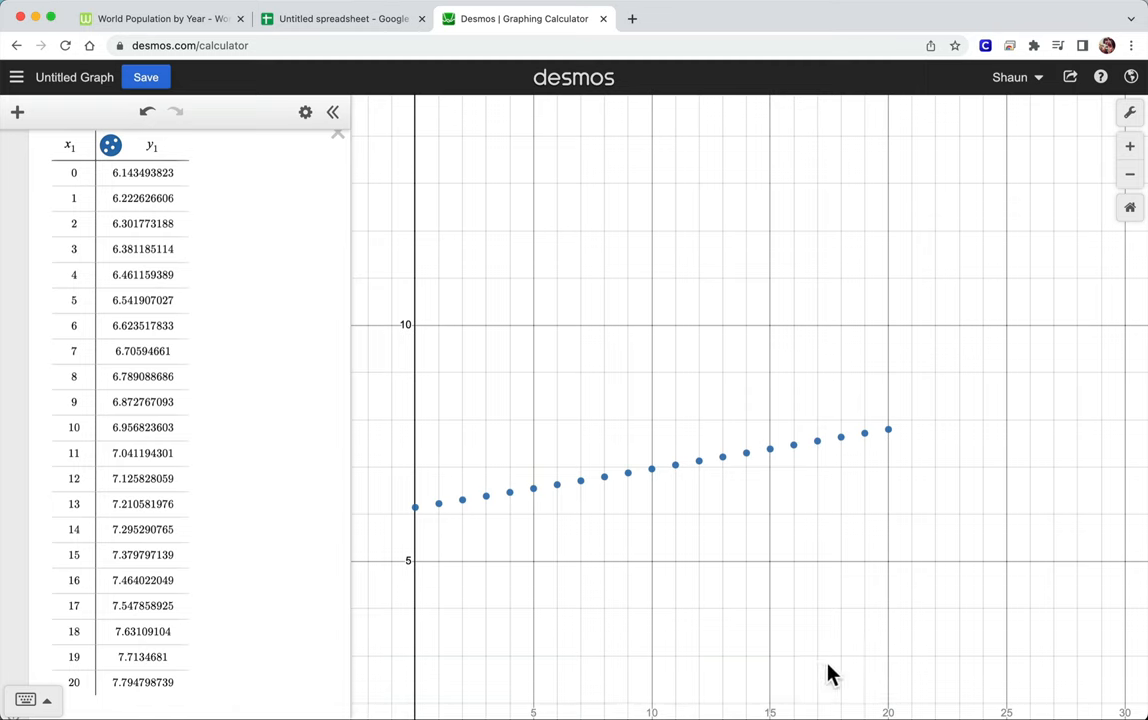
mouse_move(612, 556)
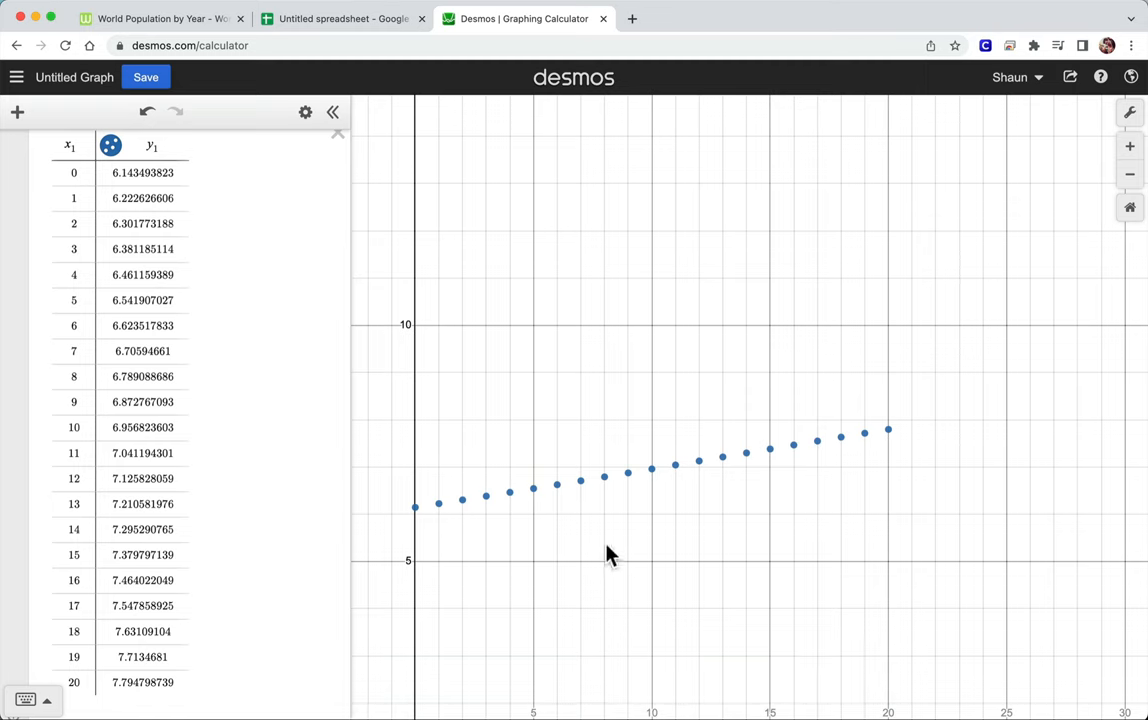
mouse_move(532, 512)
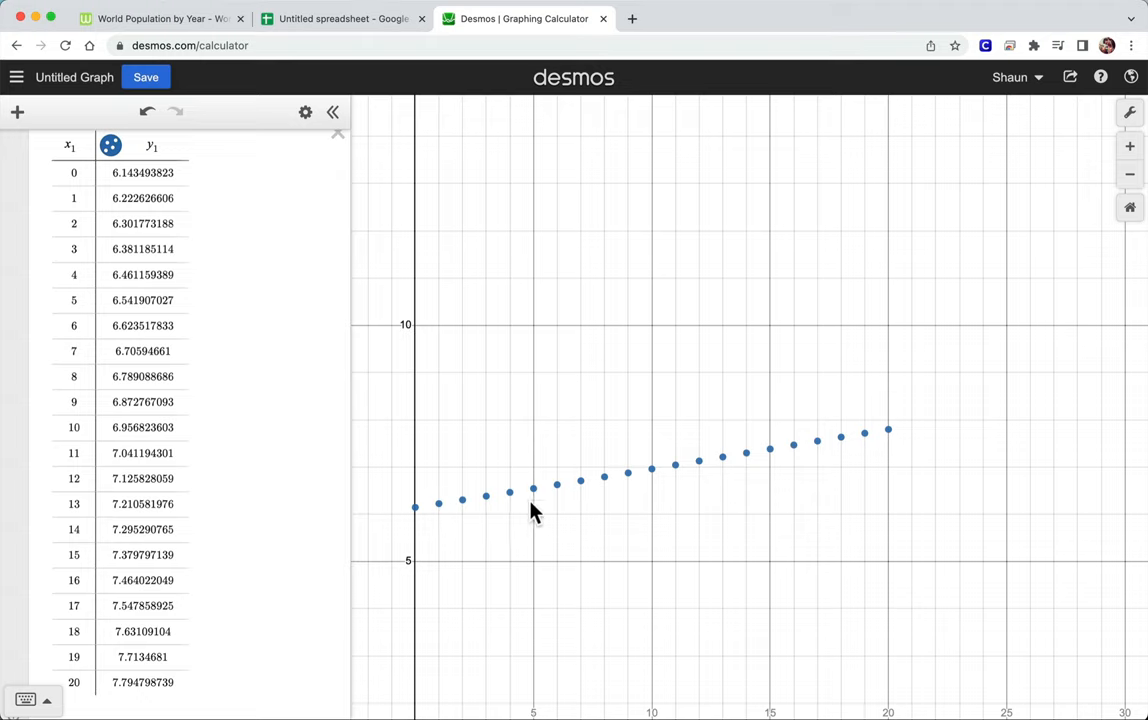
mouse_move(512, 504)
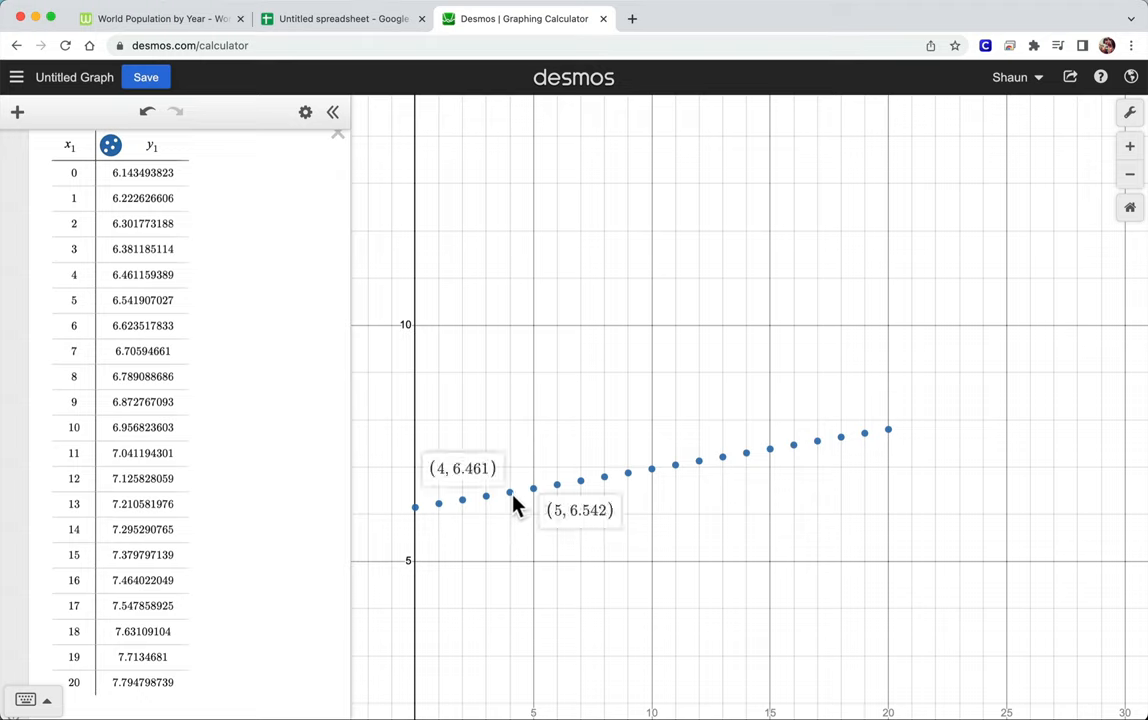